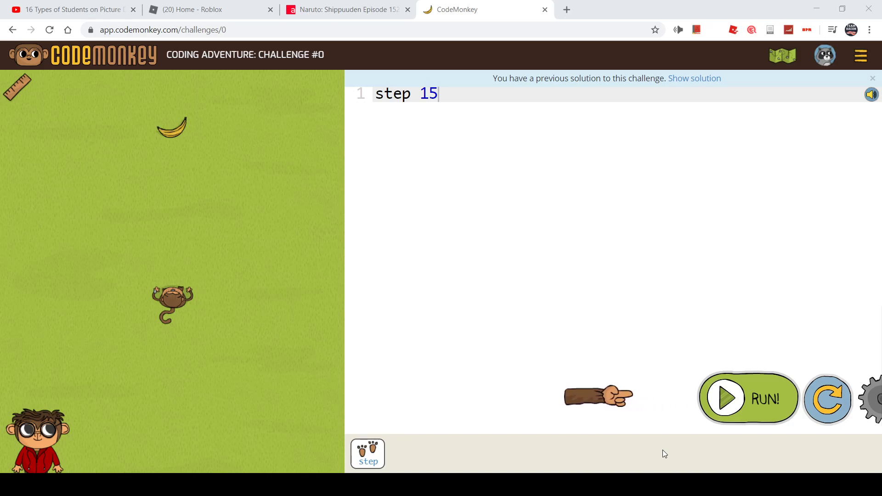
mouse_move(189, 34)
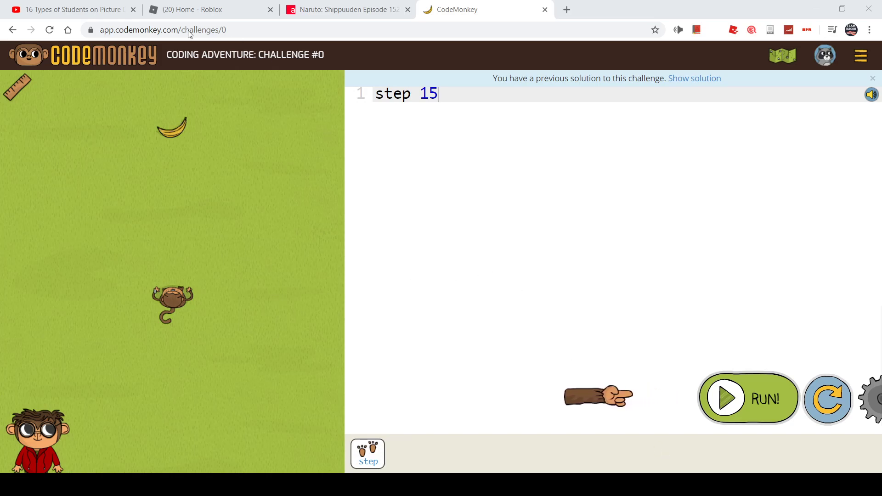
mouse_move(194, 72)
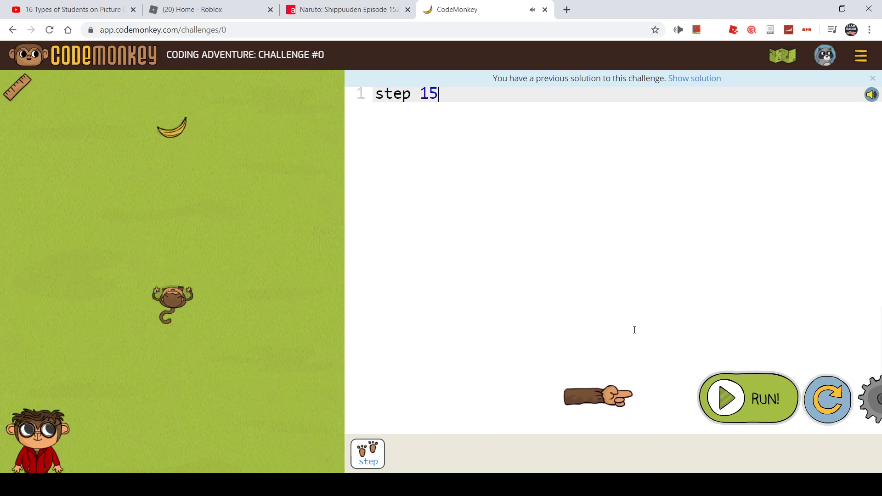
mouse_move(174, 186)
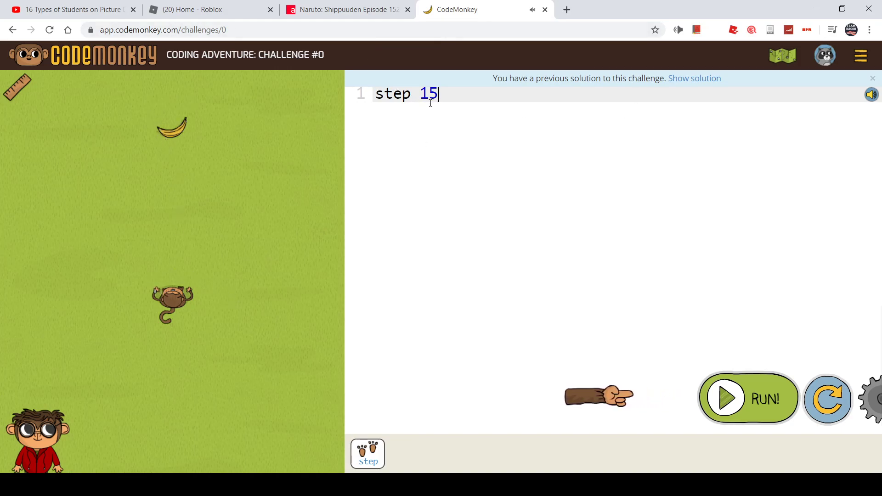
Retype the step distance as 15, run it so the monkey gets the banana, and continue
key("Backspace")
type(" or step")
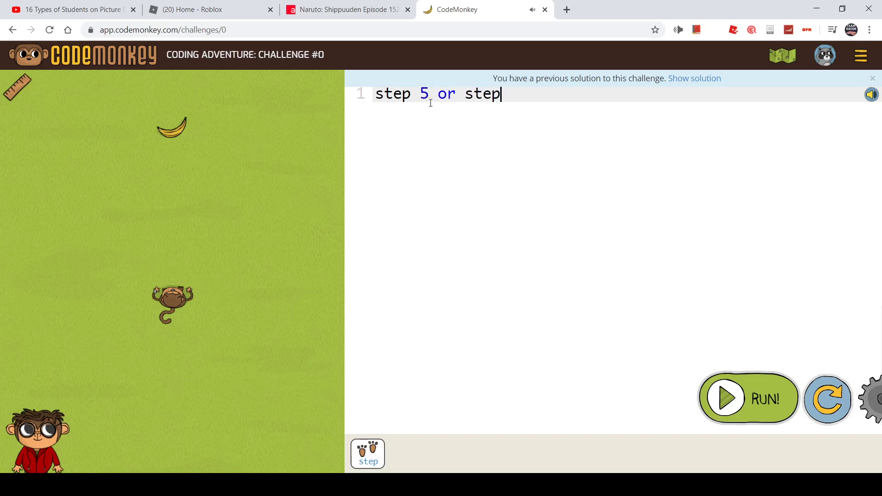
key("Backspace")
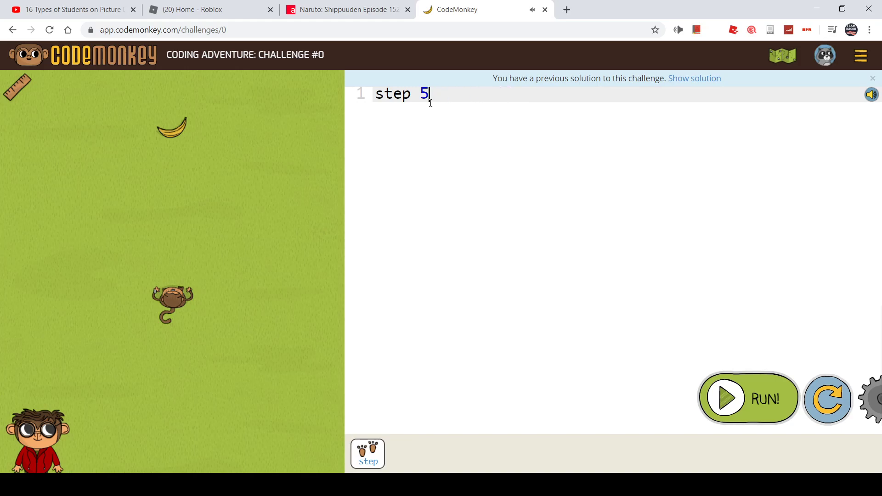
key("BackSpace")
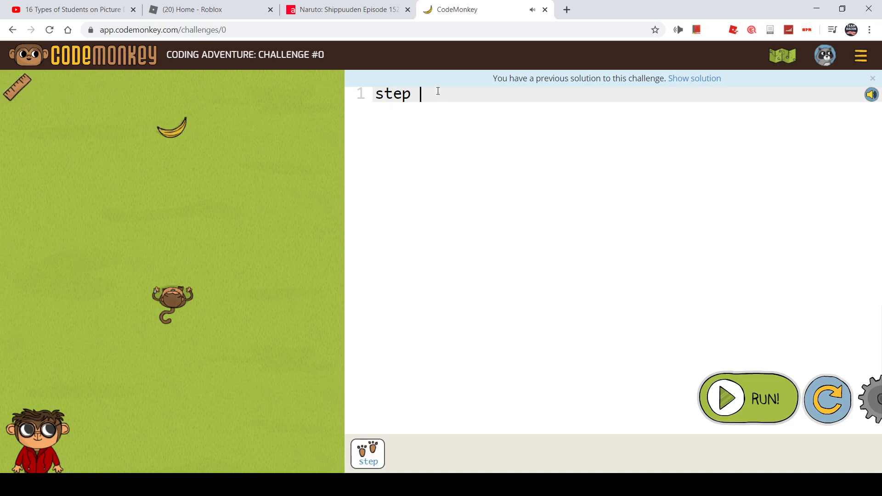
type("15")
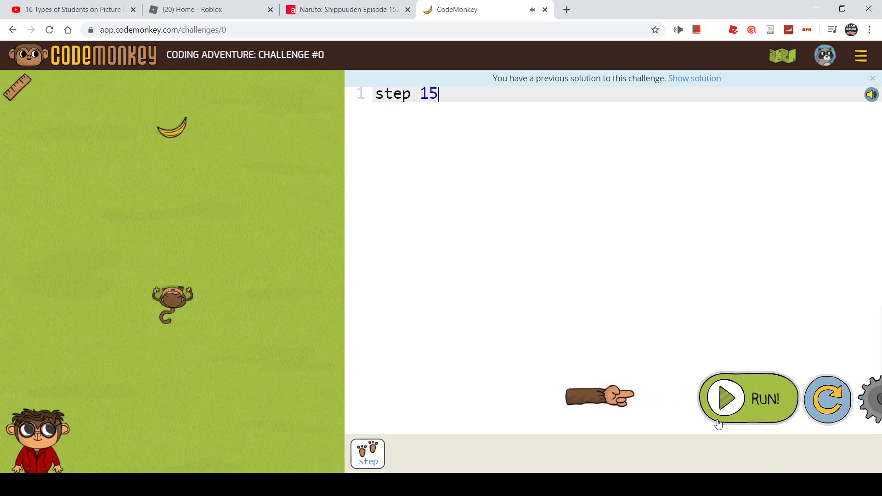
left_click(726, 398)
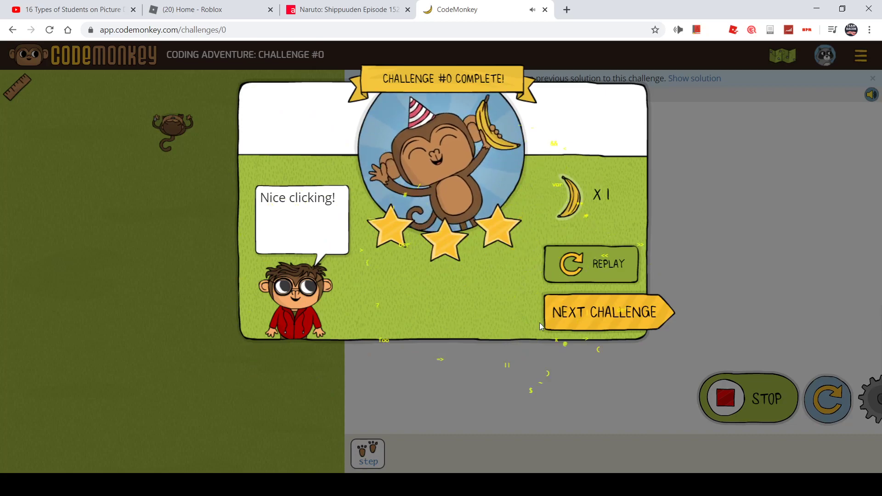
left_click(608, 312)
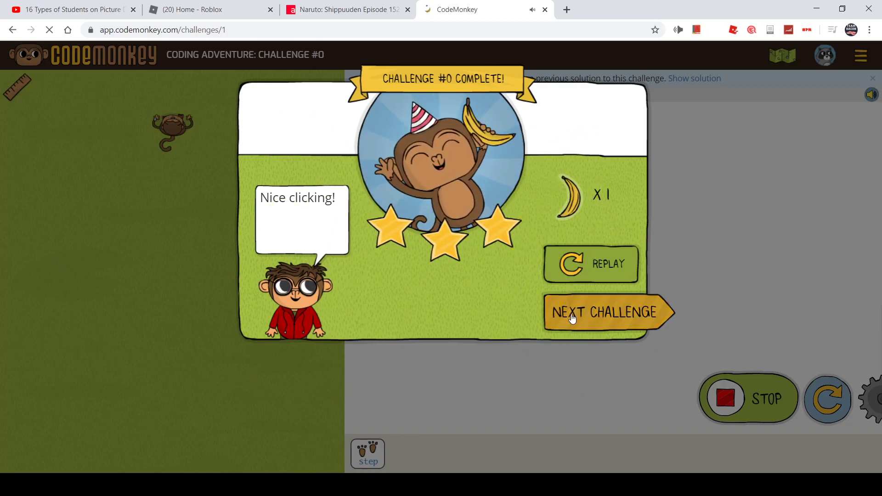
Replace step 10 with step 15 in challenge #1, run it for three stars, and continue
left_click(602, 312)
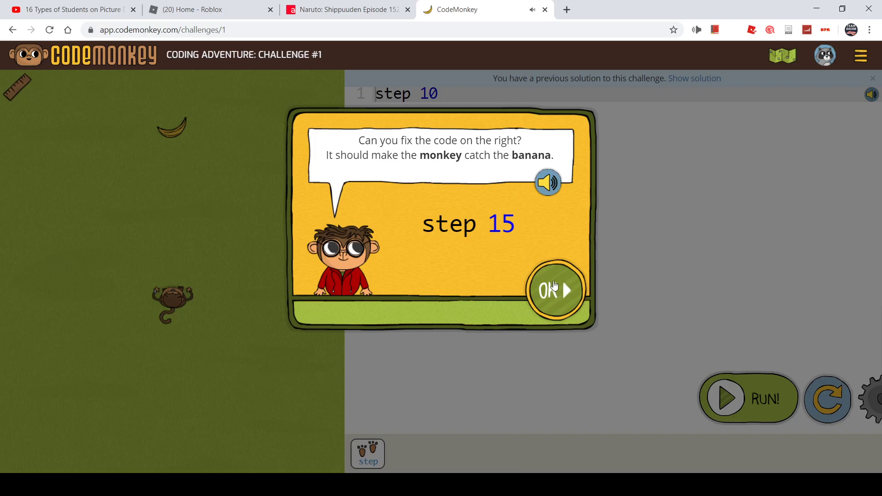
left_click(554, 290)
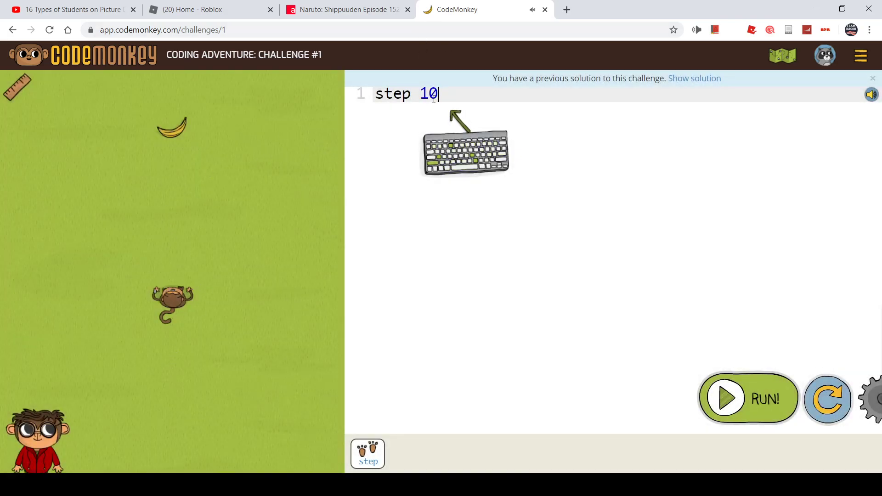
double_click(429, 94)
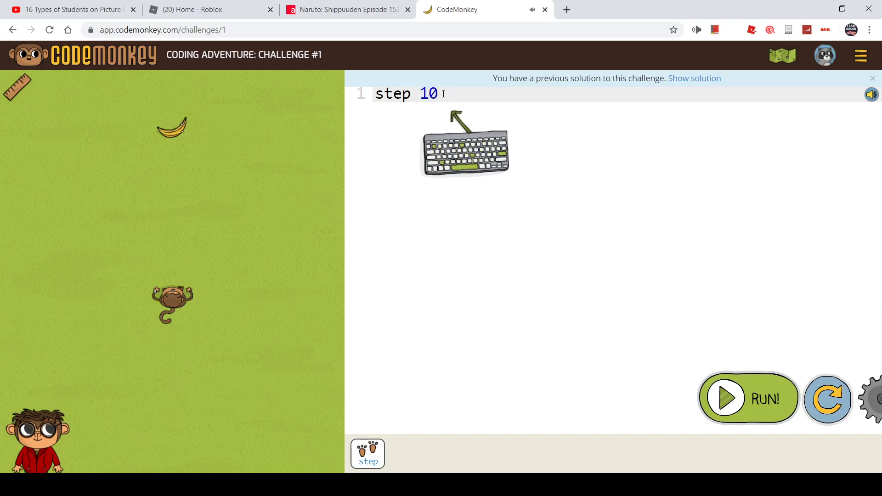
type("15")
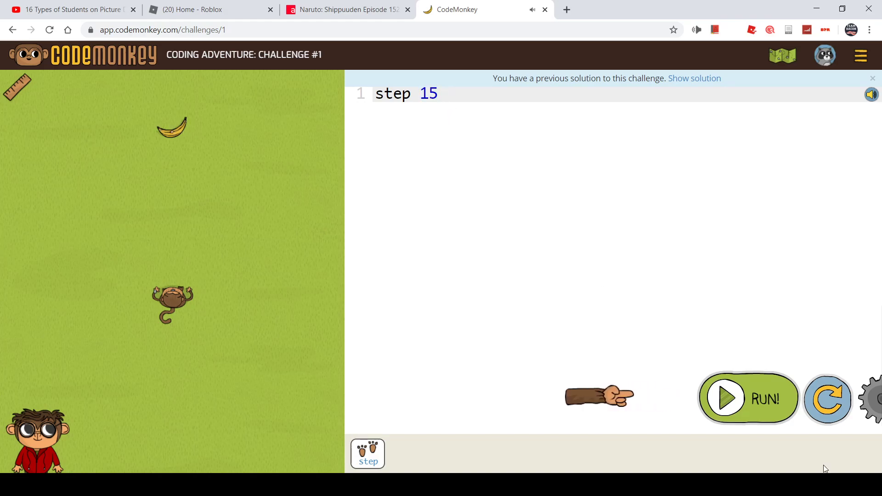
left_click(748, 398)
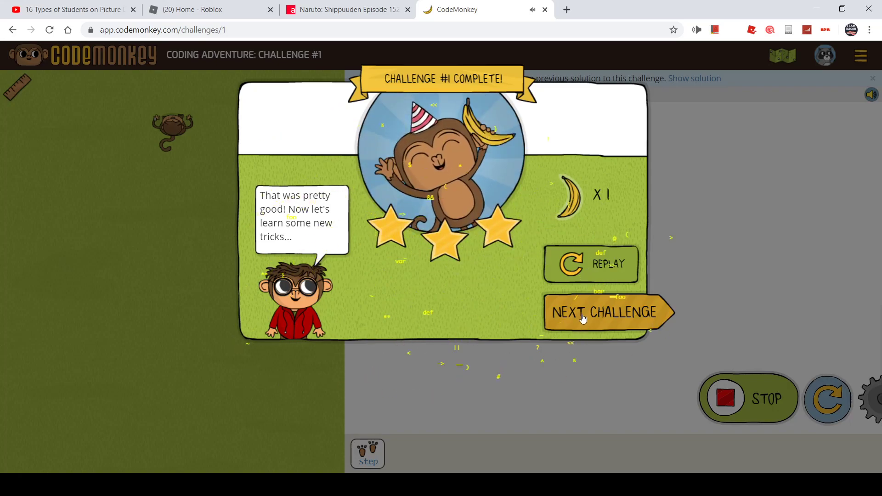
left_click(609, 312)
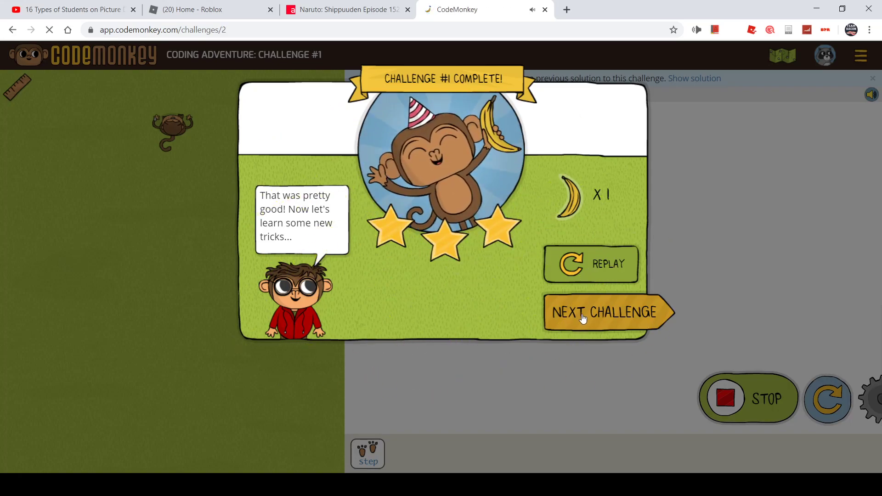
Clean the stray text, make challenge #2's code read step 19, run it, and continue
left_click(609, 313)
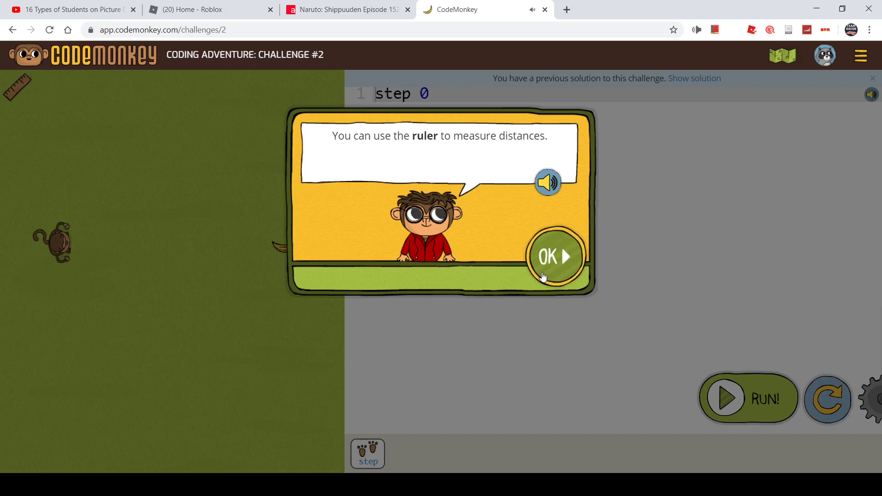
left_click(554, 256)
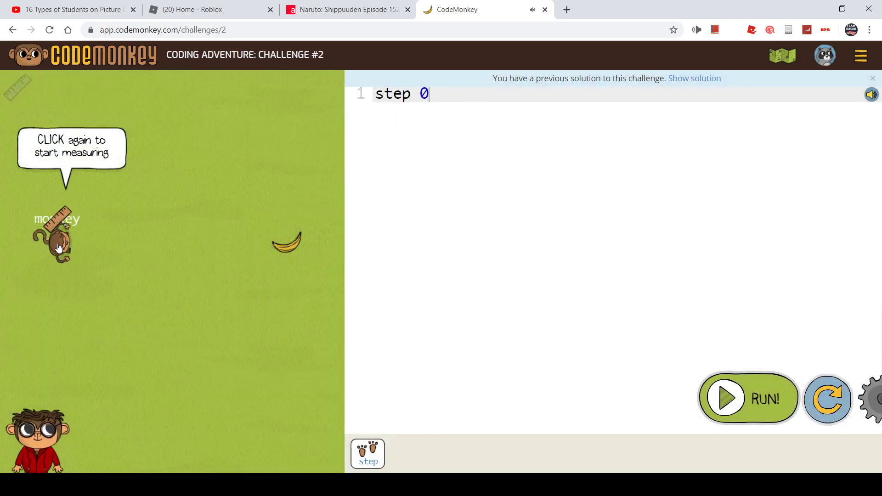
type("monkey")
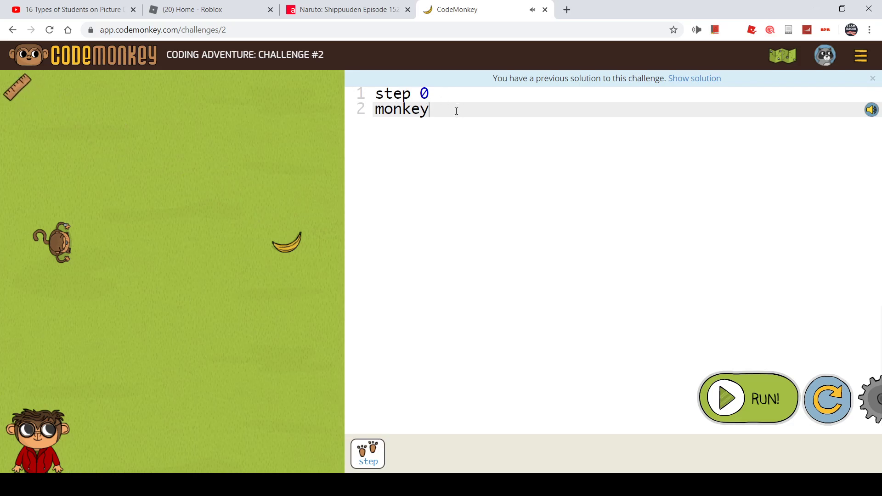
key("Backspace")
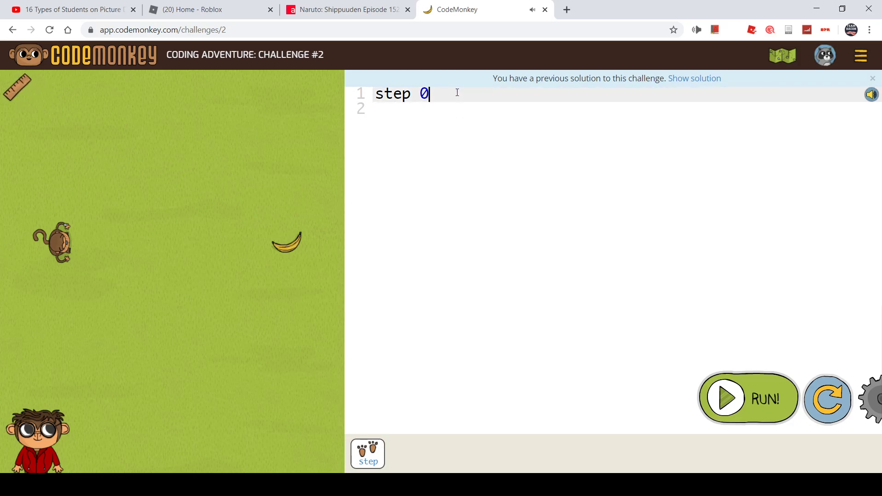
key("Backspace")
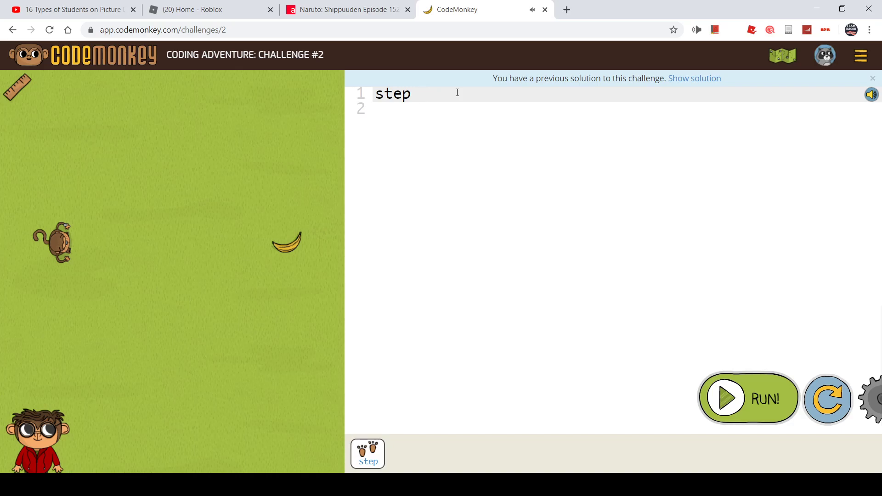
type("19")
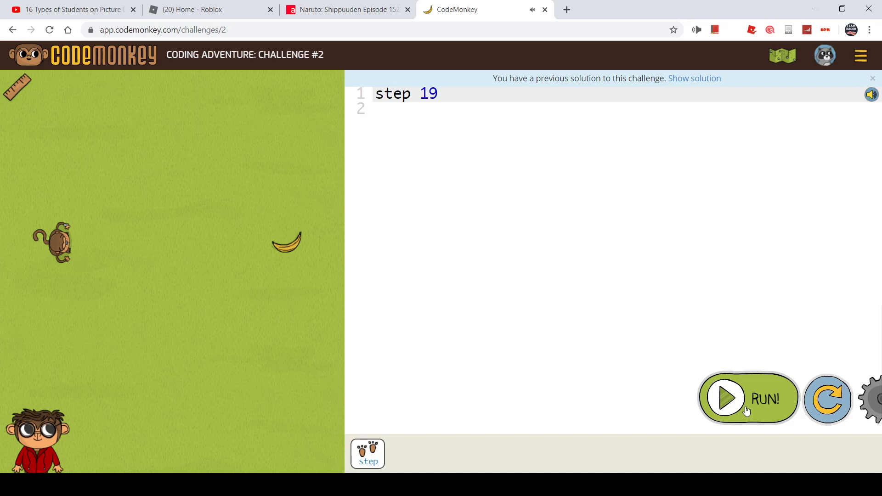
left_click(749, 398)
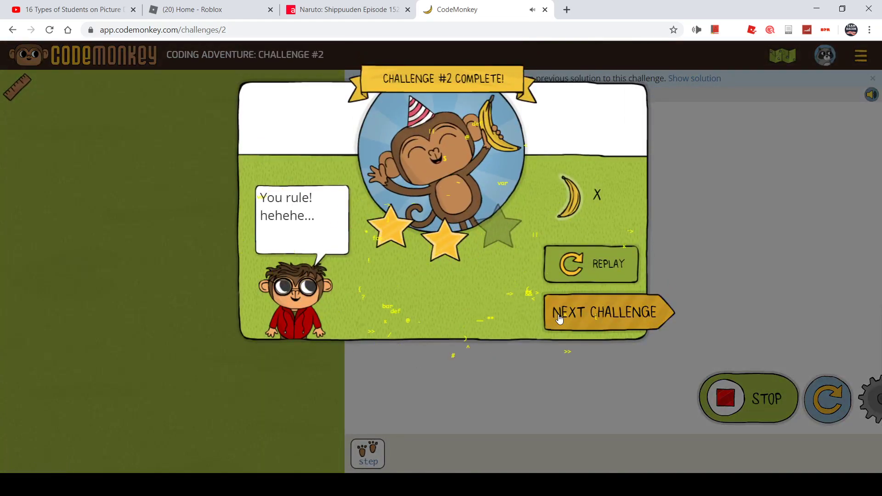
left_click(607, 312)
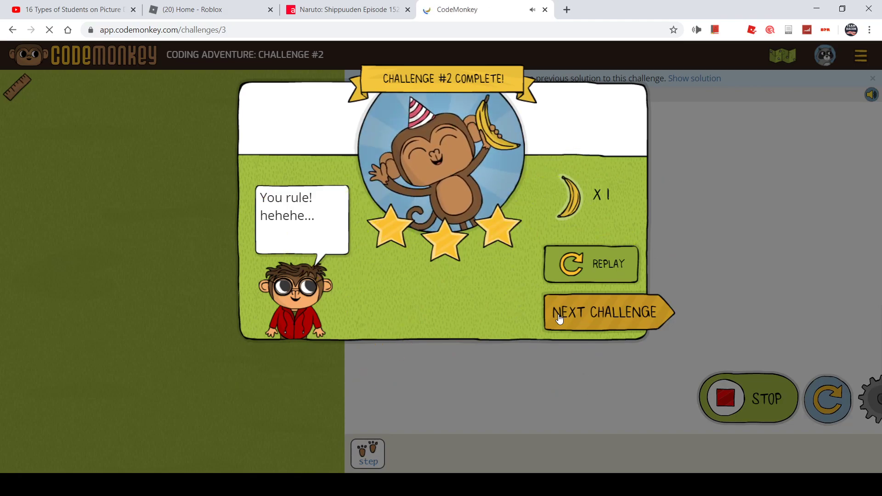
Enter challenge #3, change the step distance to 10 and test-run the monkey's path
left_click(608, 313)
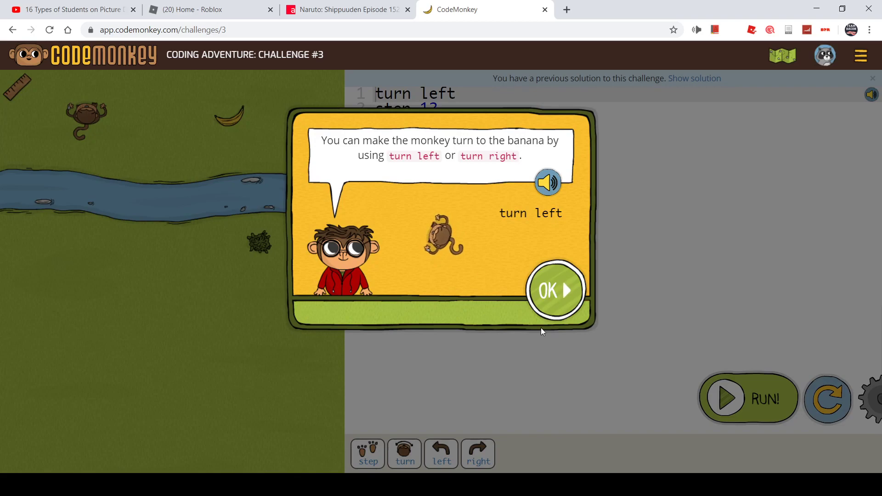
left_click(555, 290)
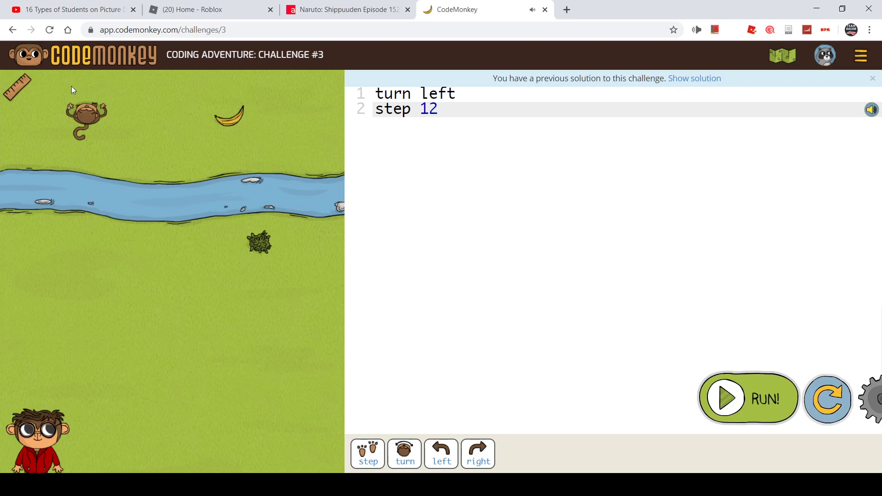
mouse_move(360, 240)
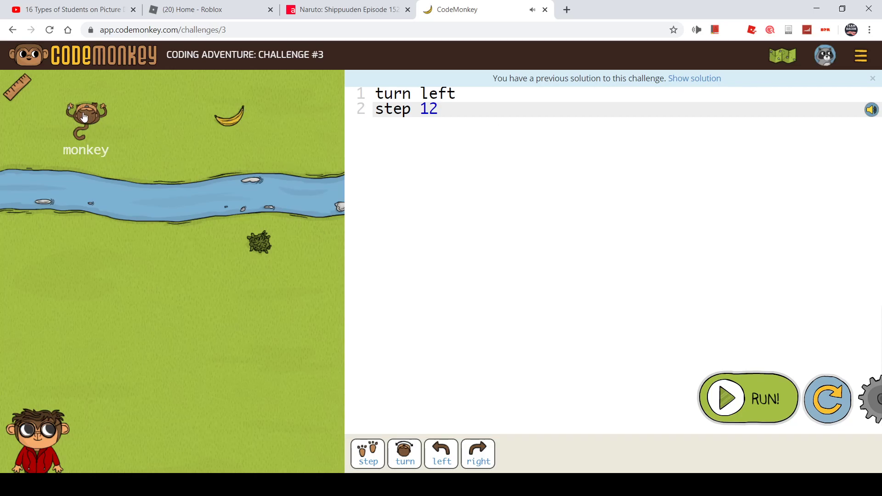
mouse_move(318, 114)
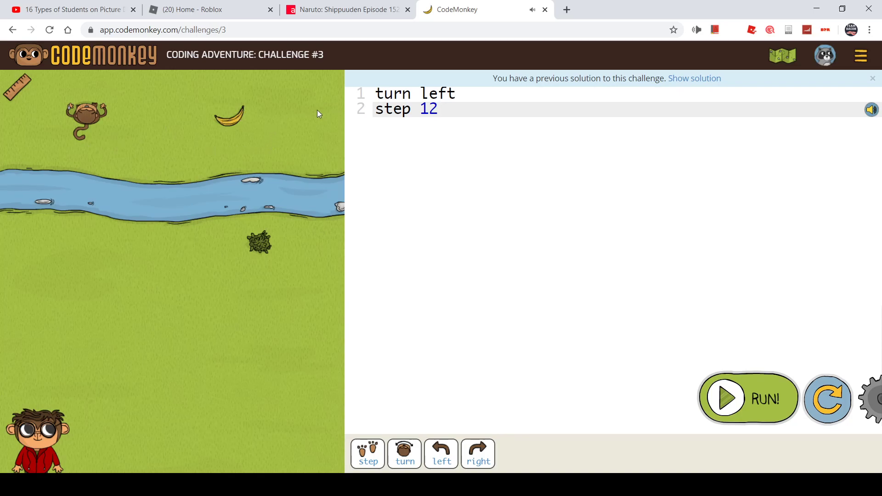
key("Backspace")
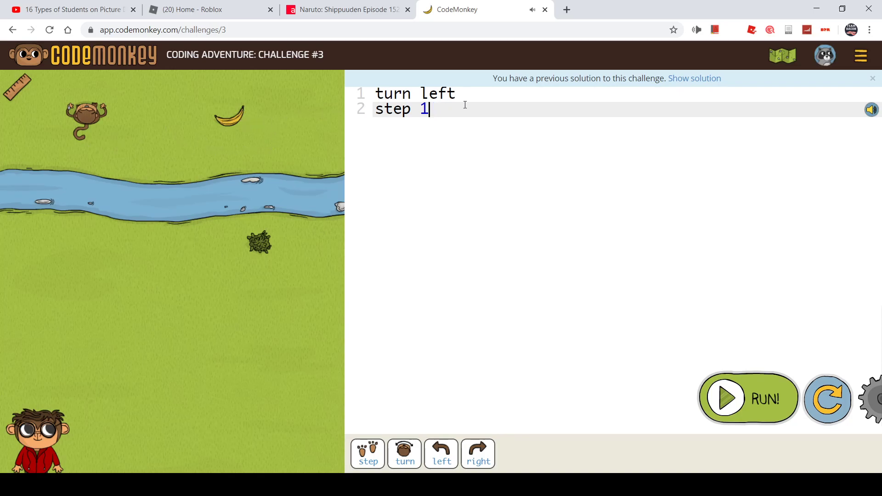
type("0")
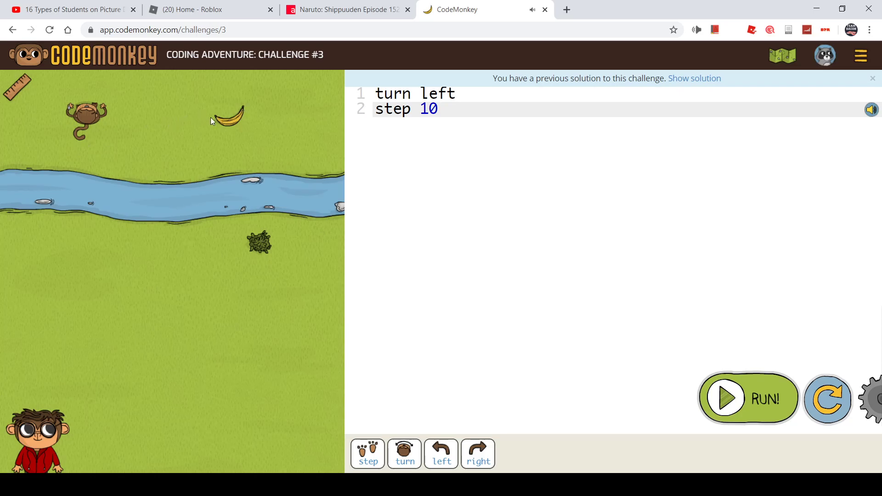
left_click(749, 398)
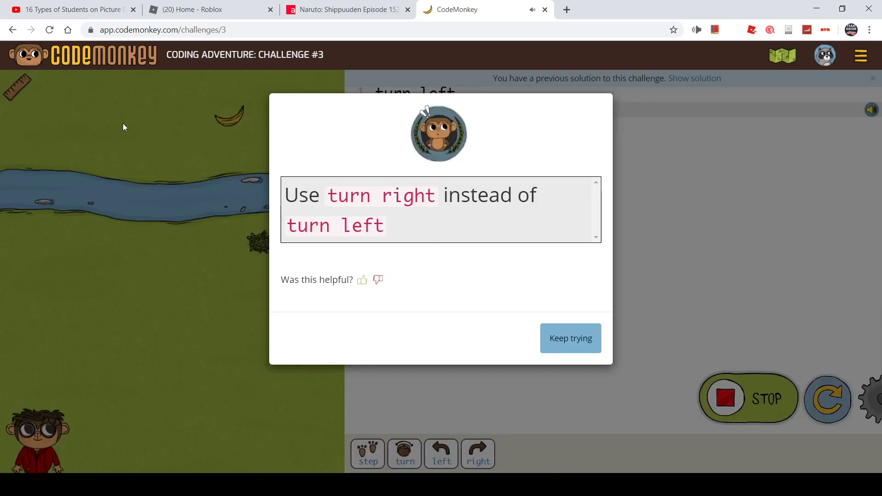
left_click(570, 338)
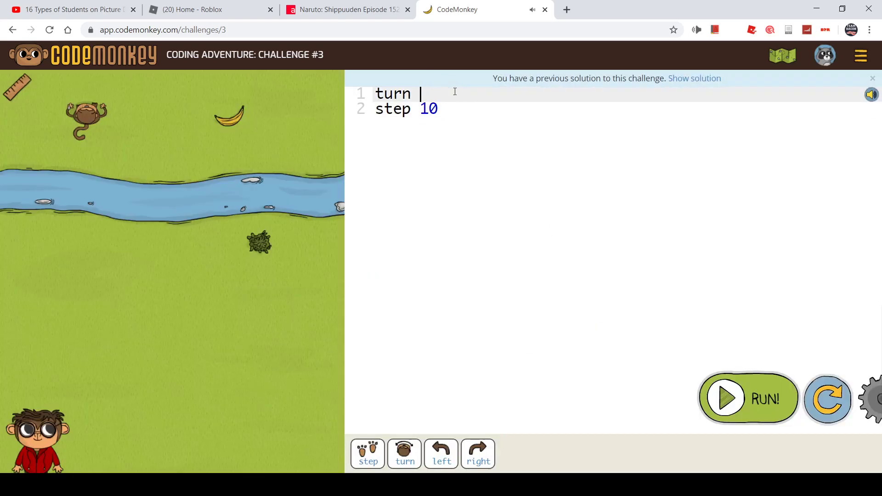
Change the turn to right and rerun until challenge #3 completes with three stars
type("right")
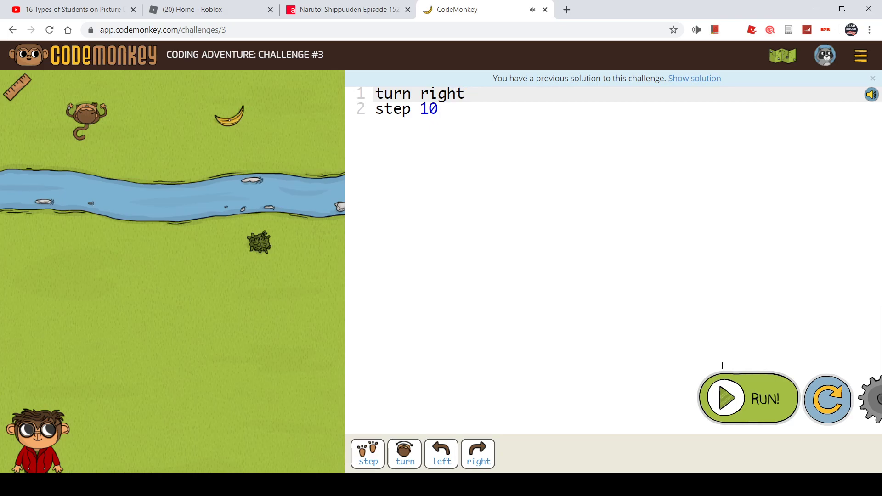
left_click(748, 398)
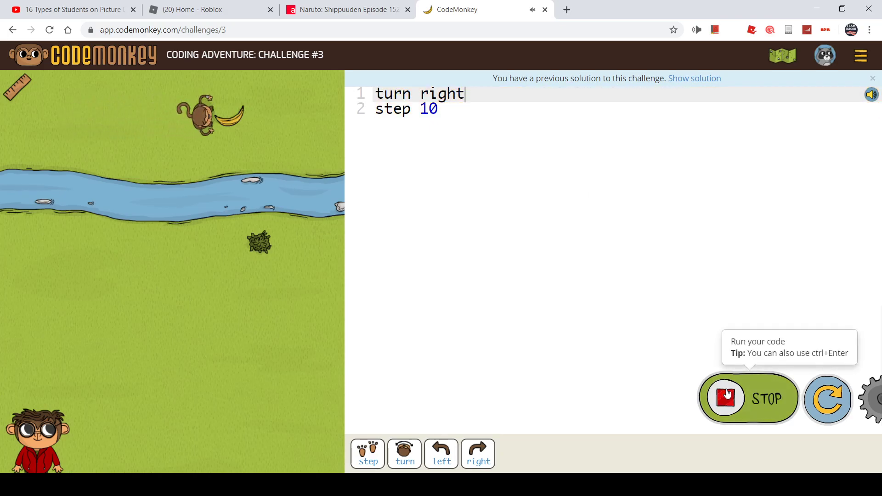
left_click(724, 398)
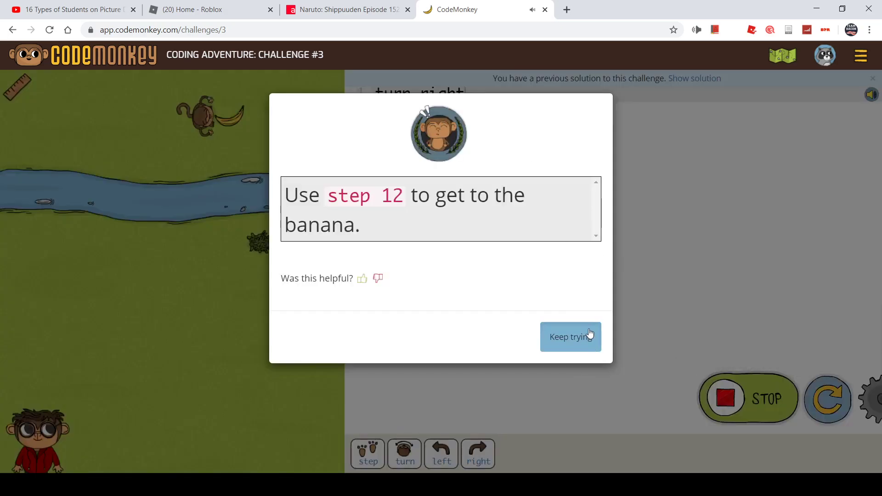
left_click(570, 336)
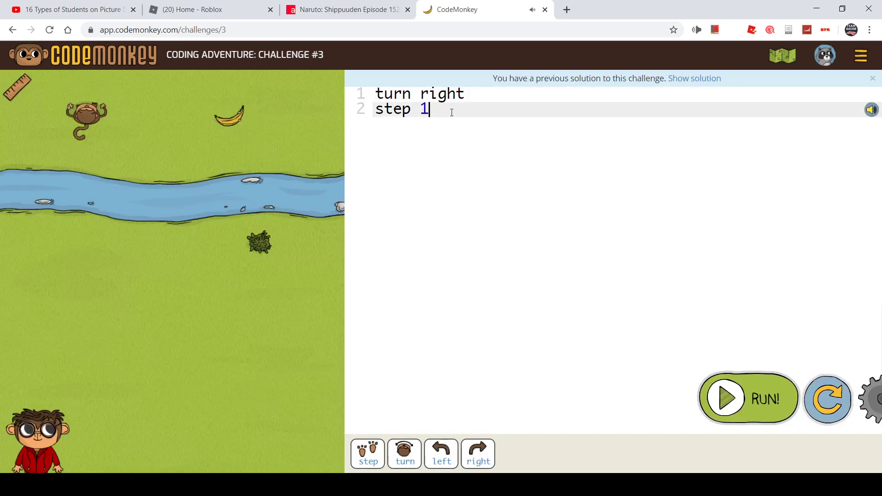
left_click(748, 397)
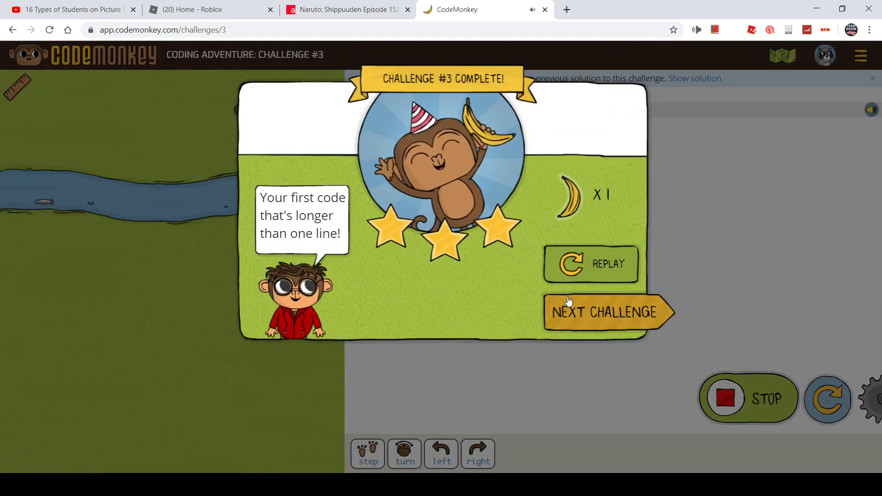
Add step 12 under turn left in challenge #4, run it for three stars, and continue
left_click(607, 312)
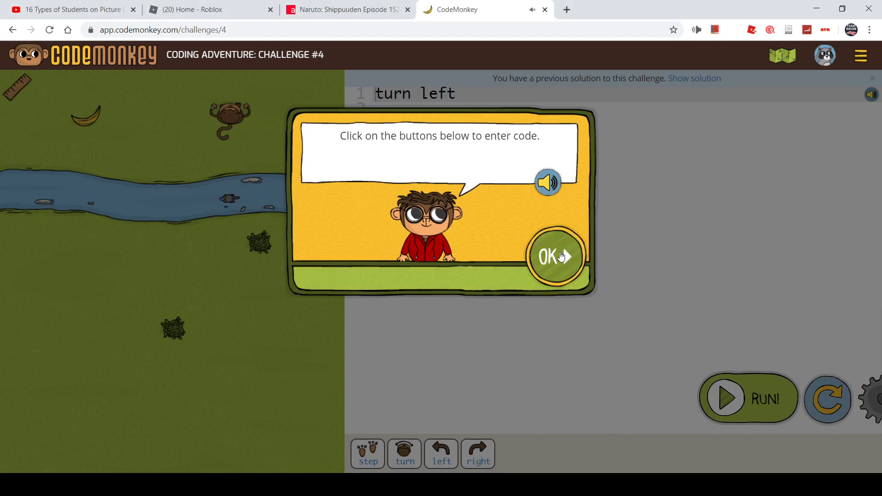
left_click(555, 257)
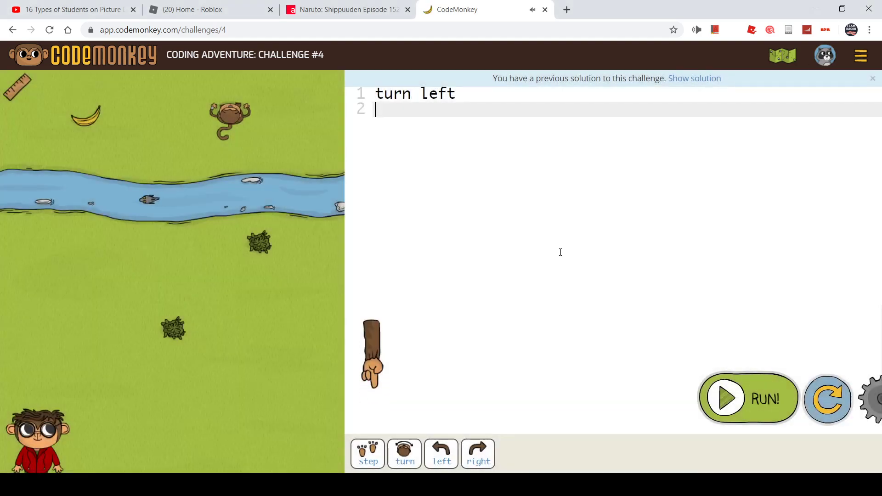
mouse_move(343, 150)
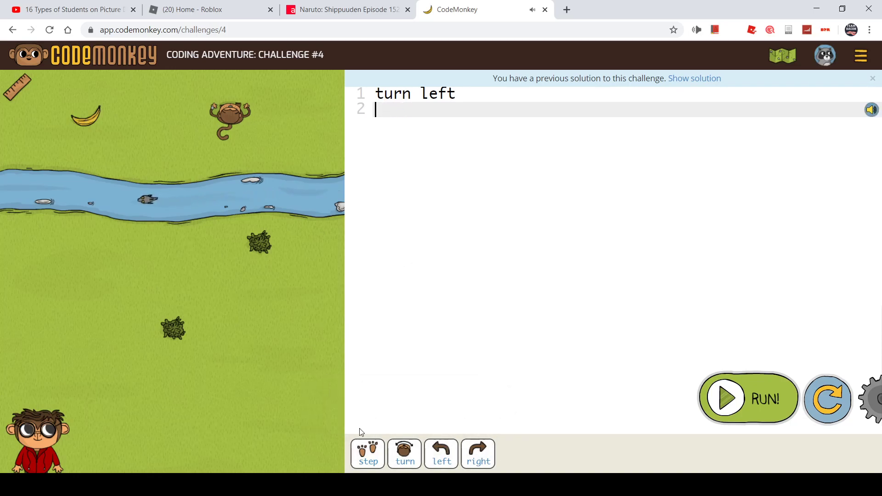
type("step")
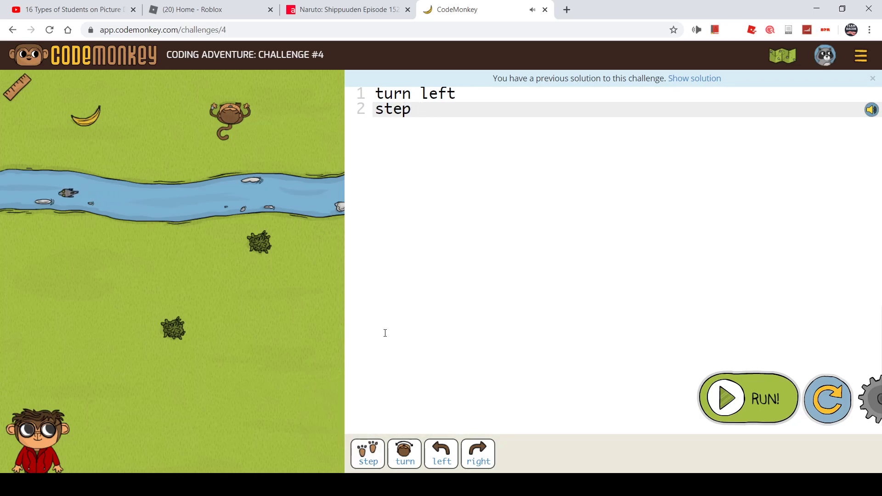
mouse_move(376, 307)
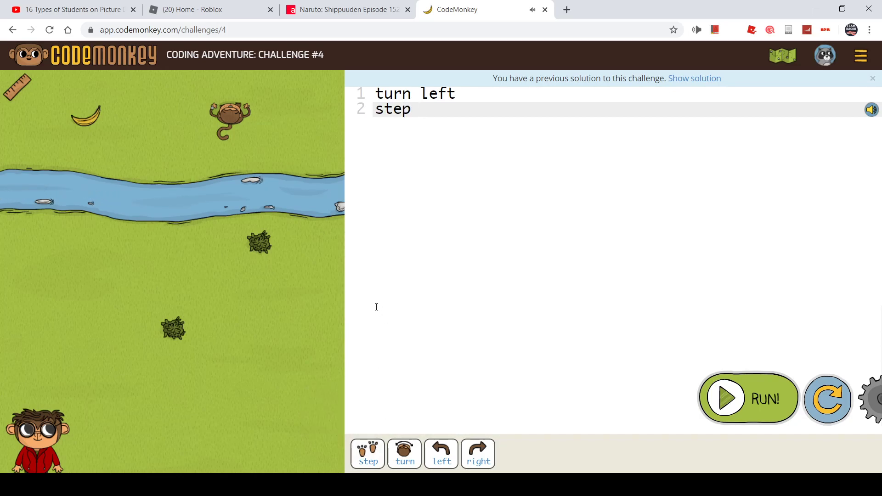
type("12")
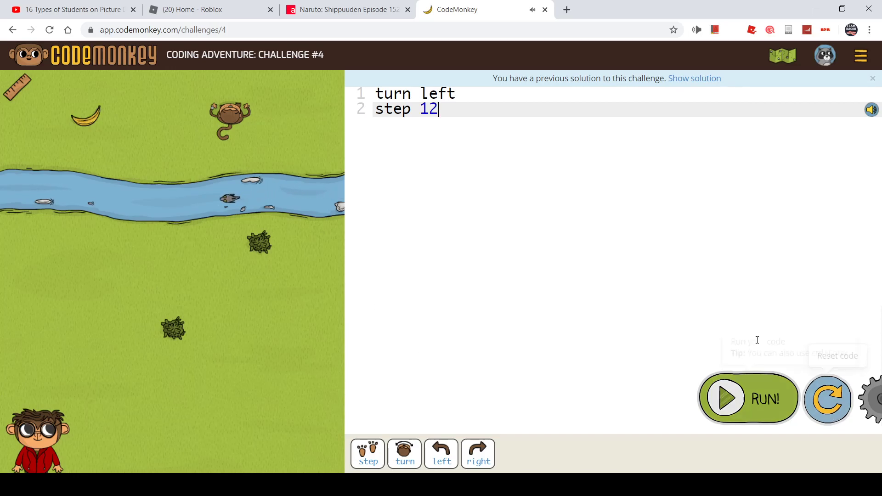
left_click(748, 397)
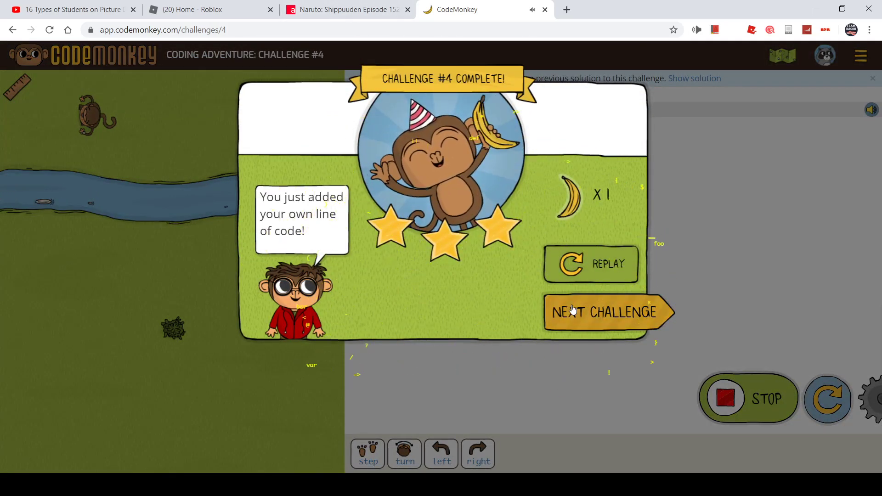
left_click(608, 311)
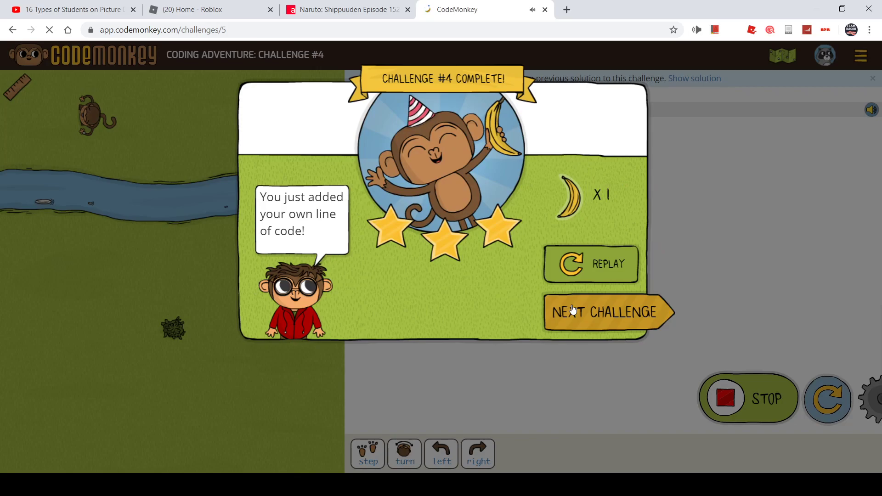
Make challenge #5's code turn left, step 15, turn right, step 15 and run it
left_click(609, 312)
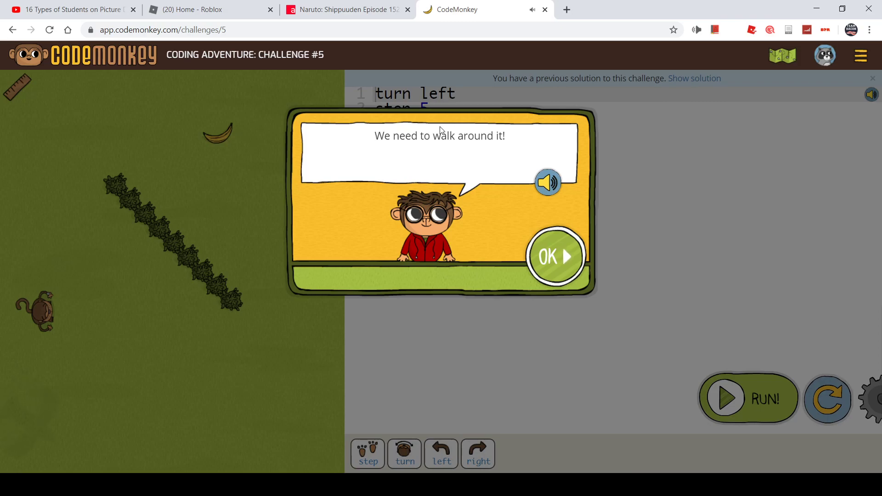
left_click(555, 256)
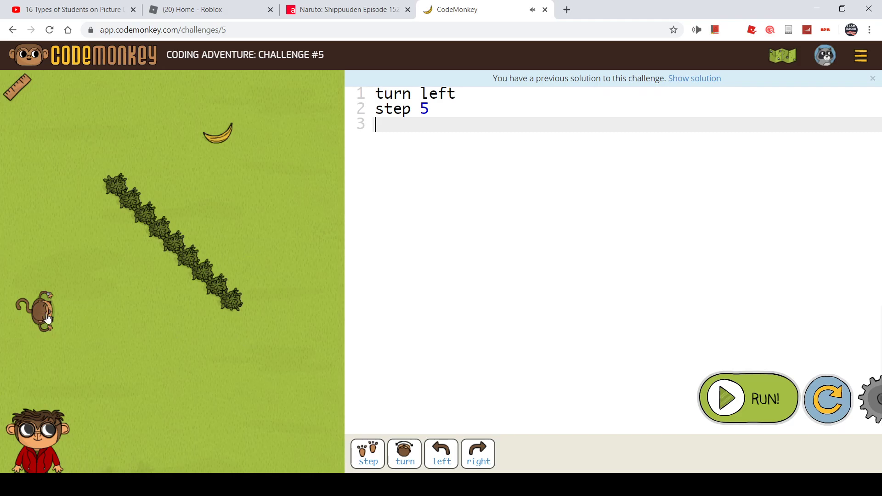
mouse_move(216, 147)
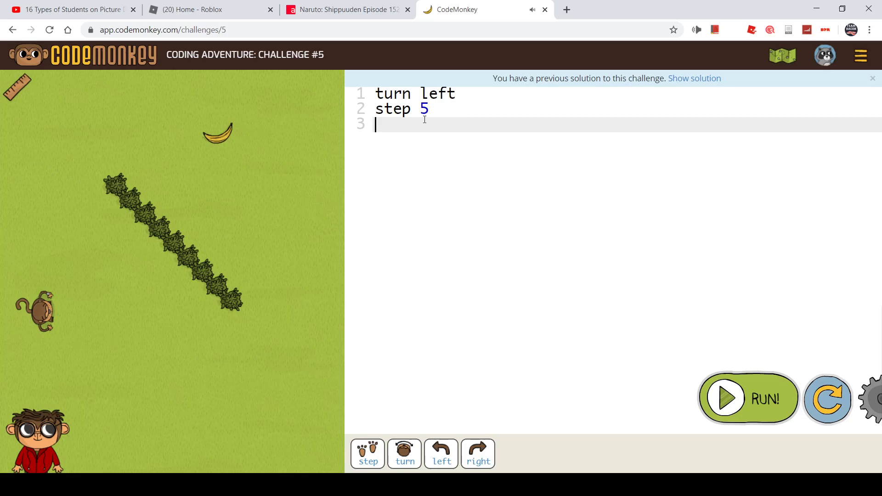
type("1")
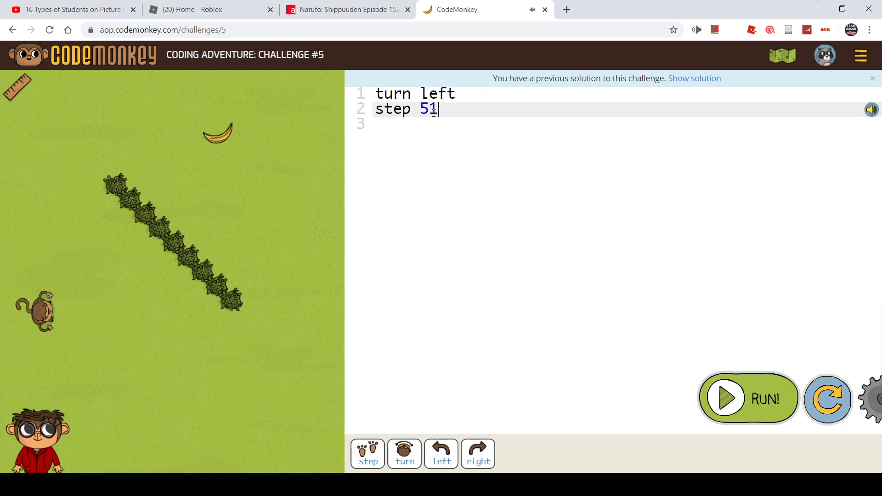
key("Backspace")
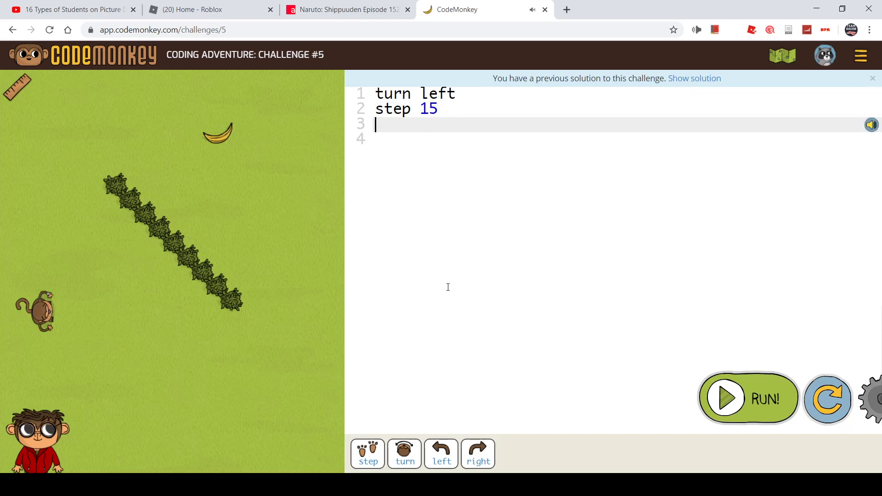
type("right")
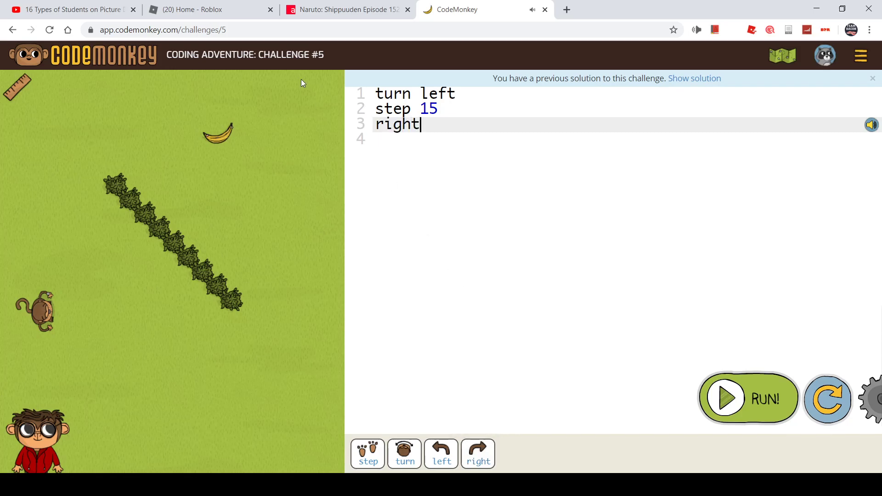
key("enter")
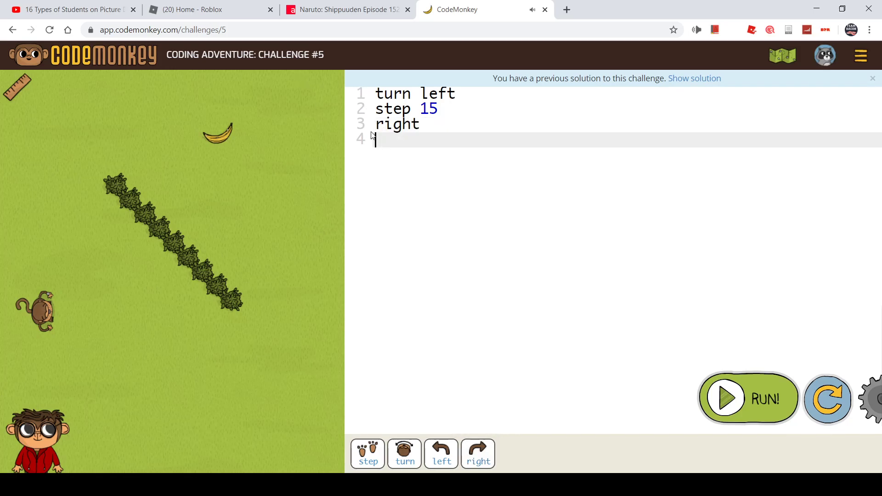
type("turn")
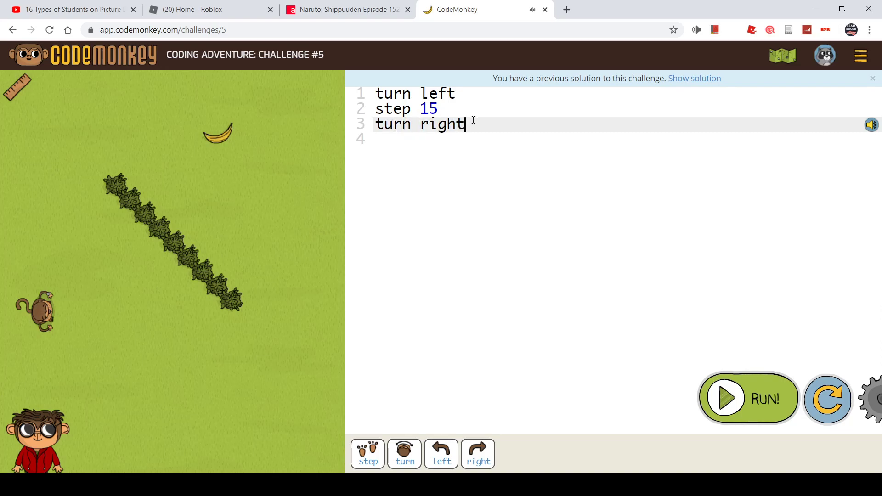
type("st")
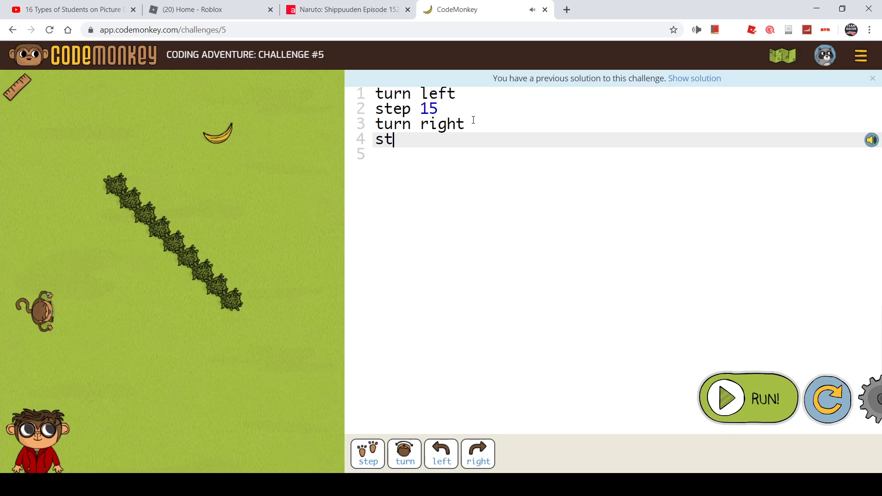
type("ep 15")
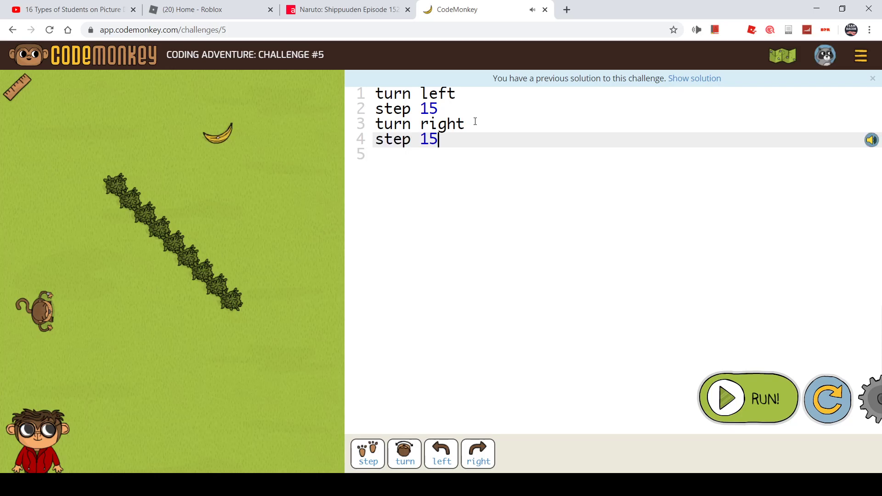
left_click(748, 398)
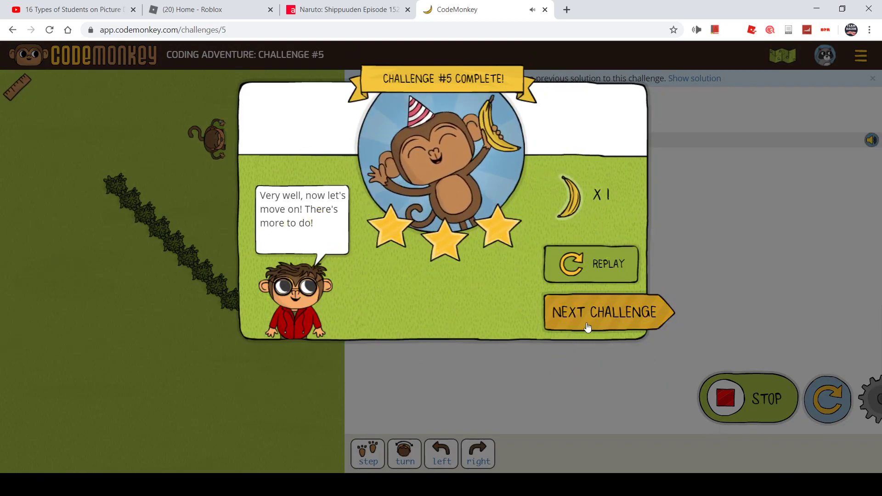
Enter challenge #6 and write turn left on the first code line
left_click(605, 312)
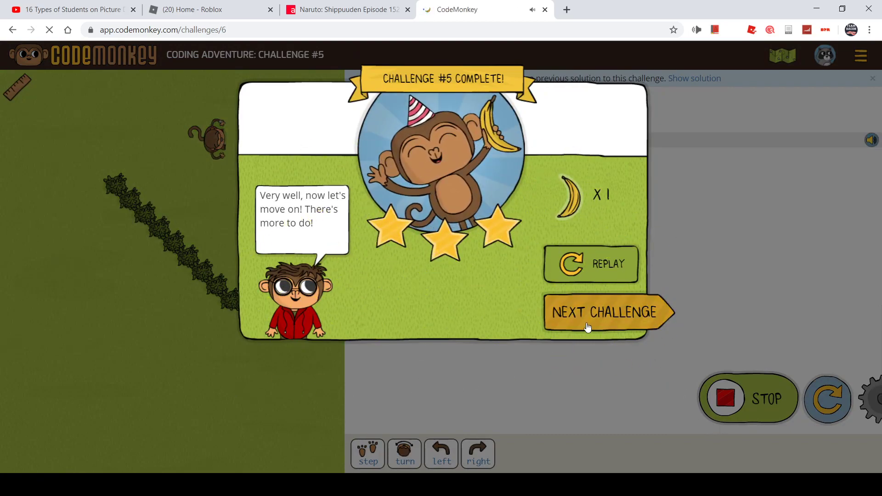
left_click(608, 313)
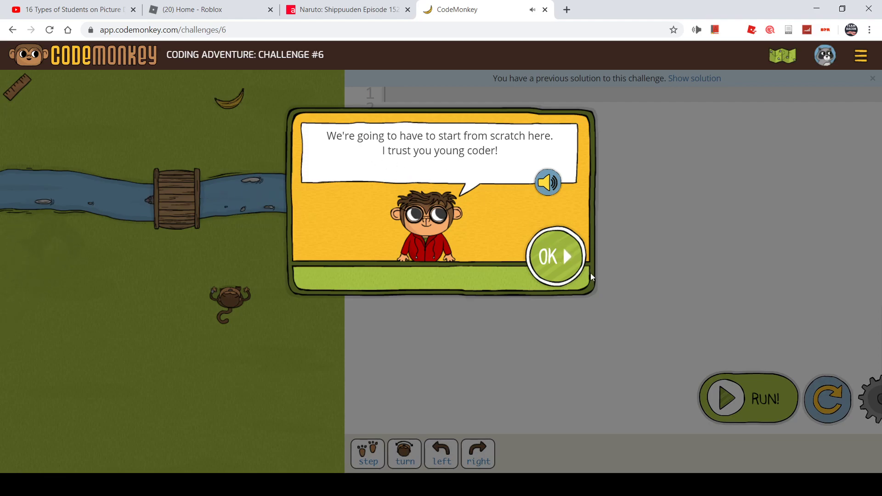
left_click(554, 256)
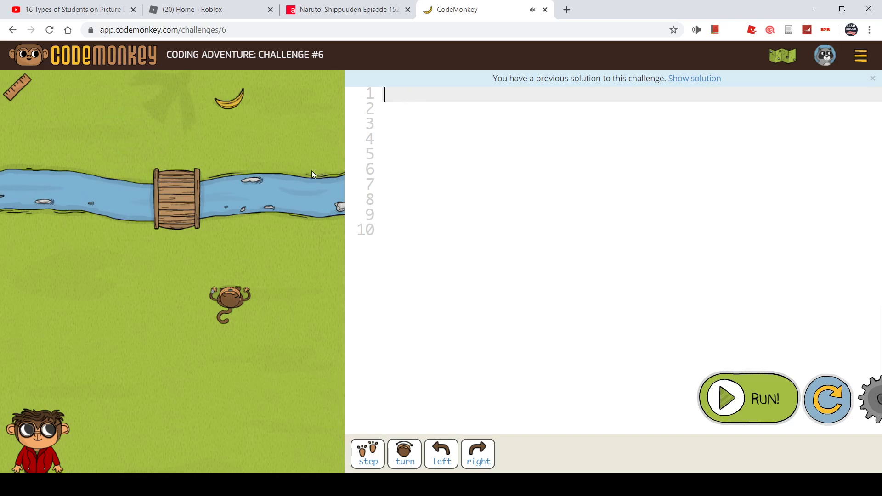
mouse_move(222, 195)
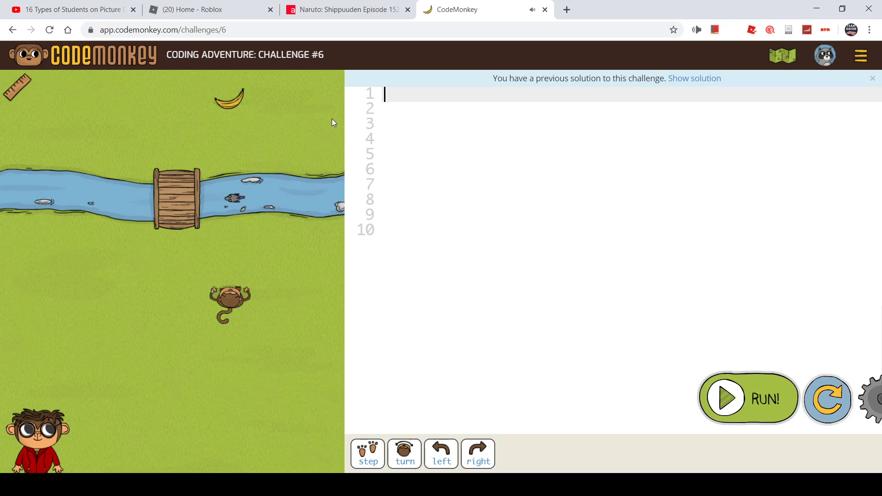
type("turn le")
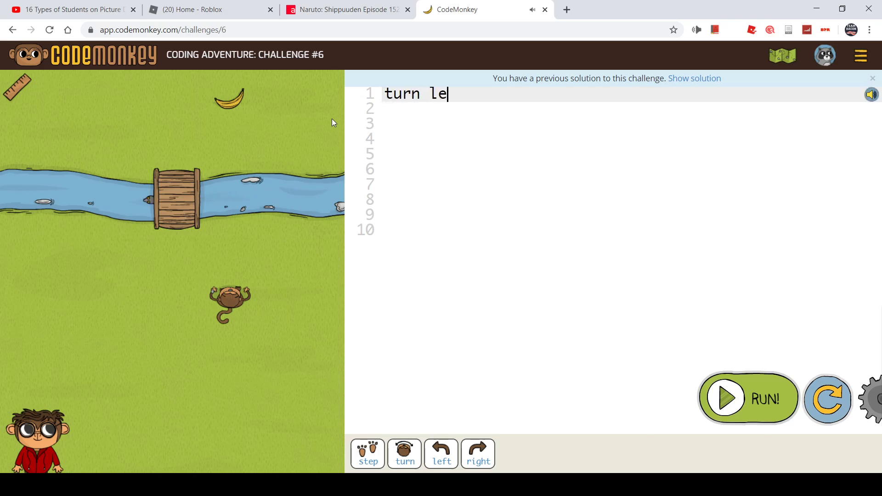
type("ft")
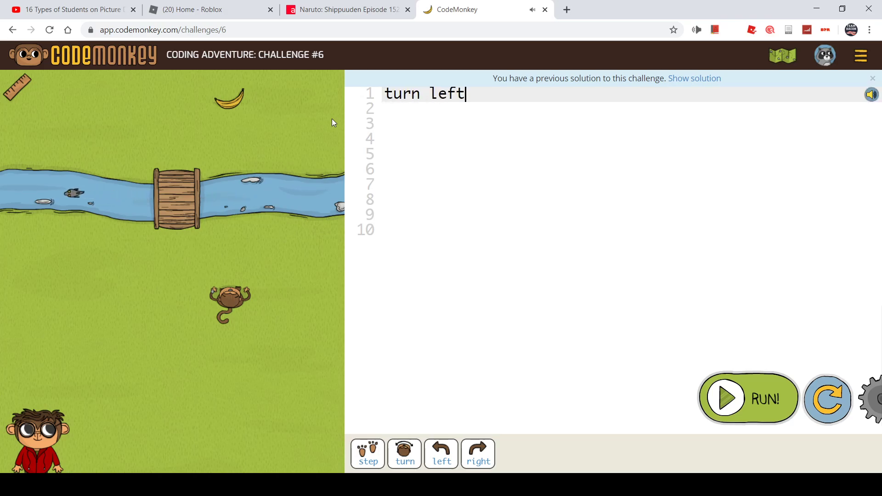
key("Enter")
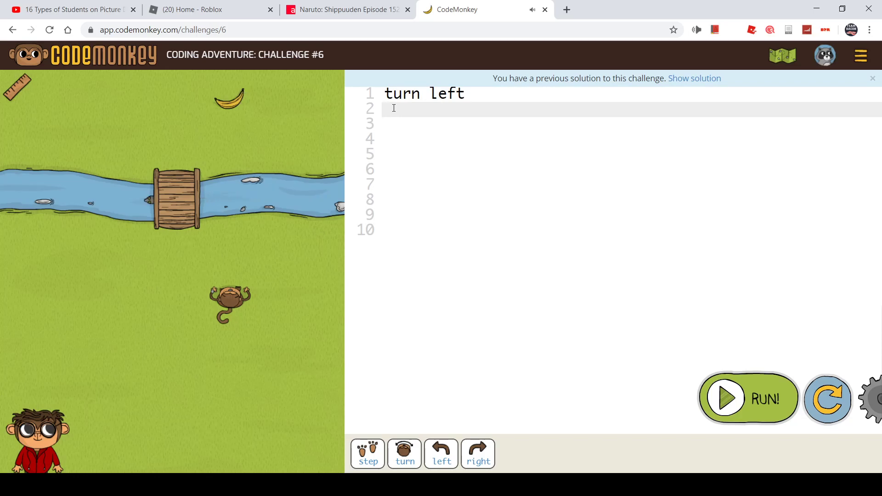
Write step 5, turn right, step 15 on lines 2–4 of the challenge #6 program
type("step")
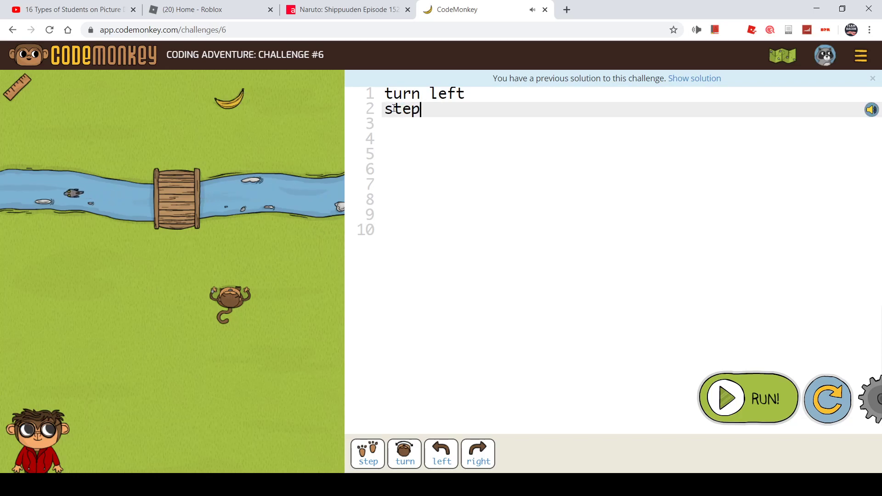
type("1")
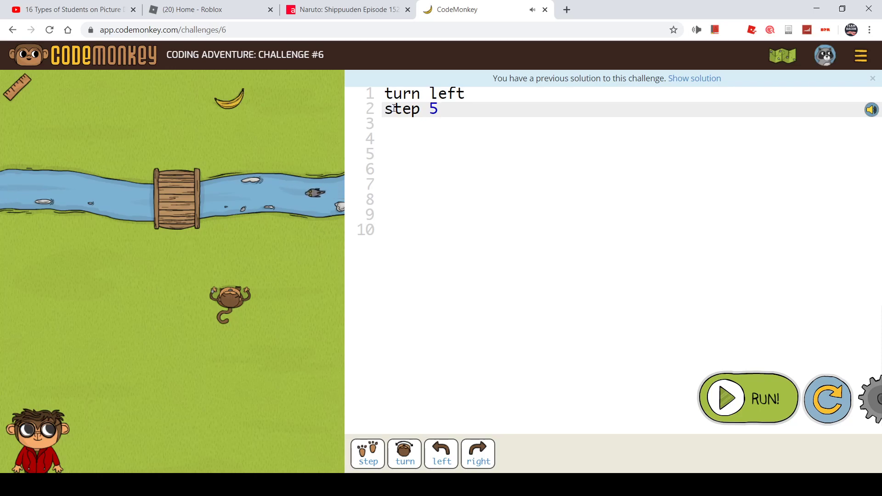
left_click(405, 125)
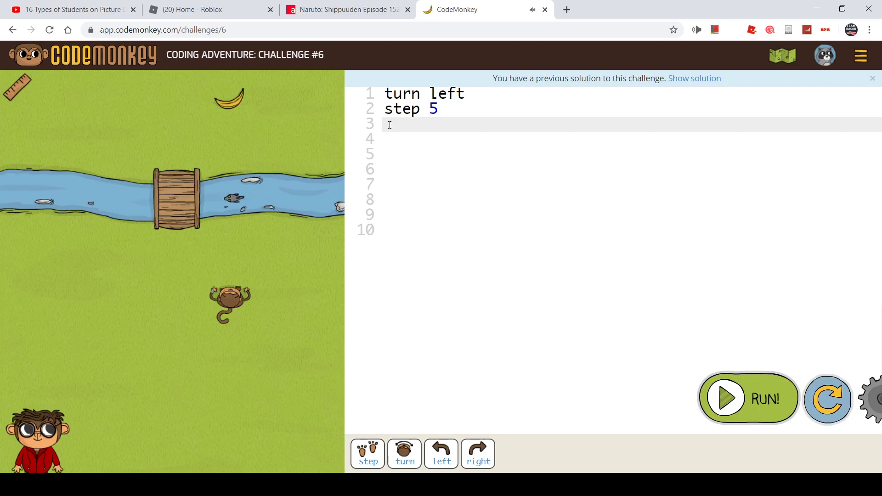
type("turn")
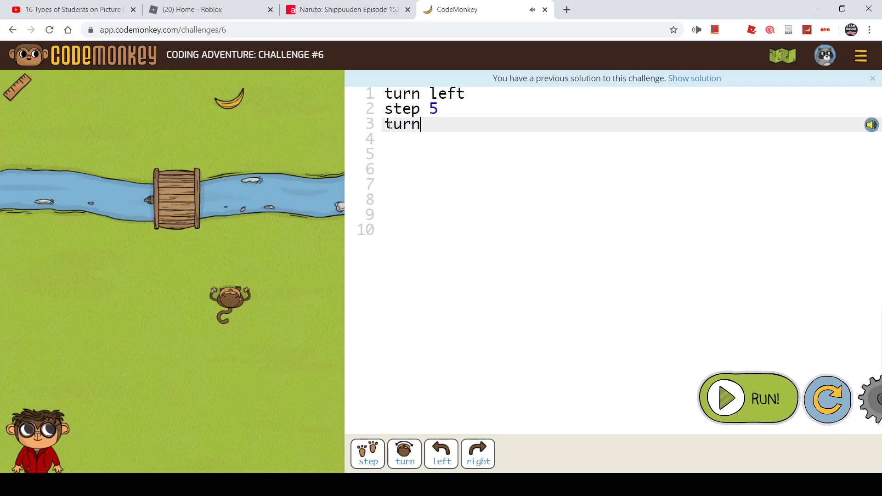
type("right")
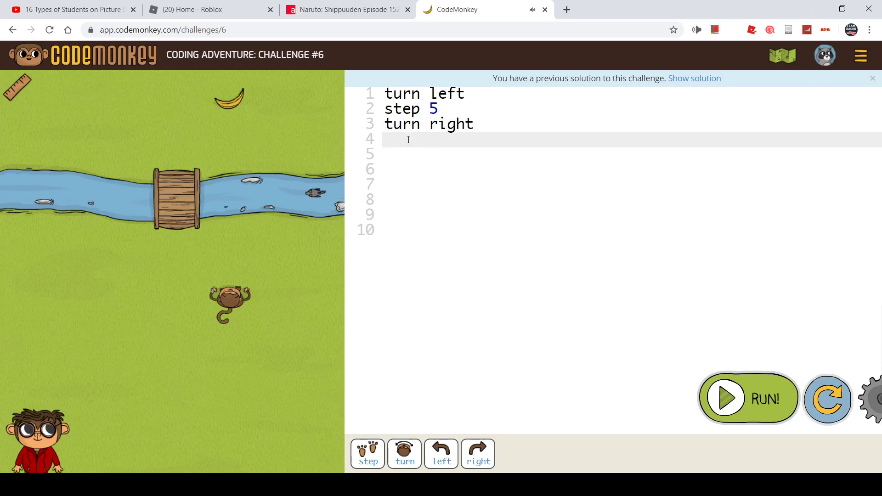
type("s")
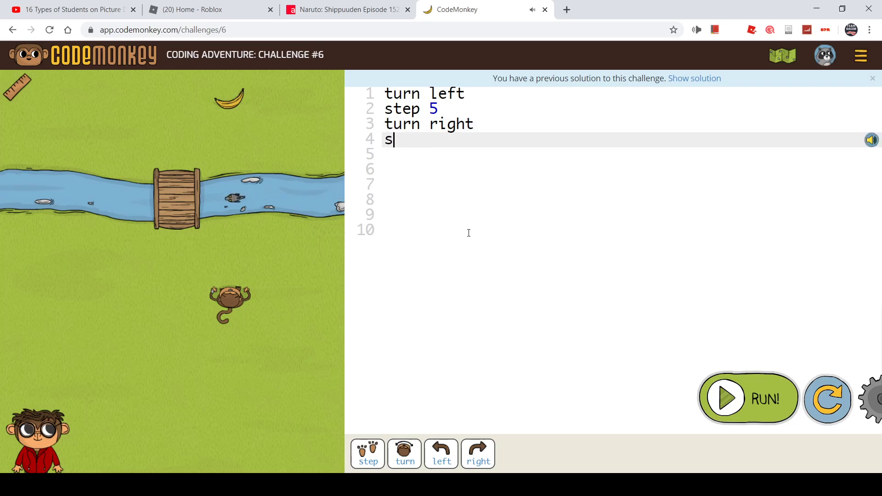
type("tep 1")
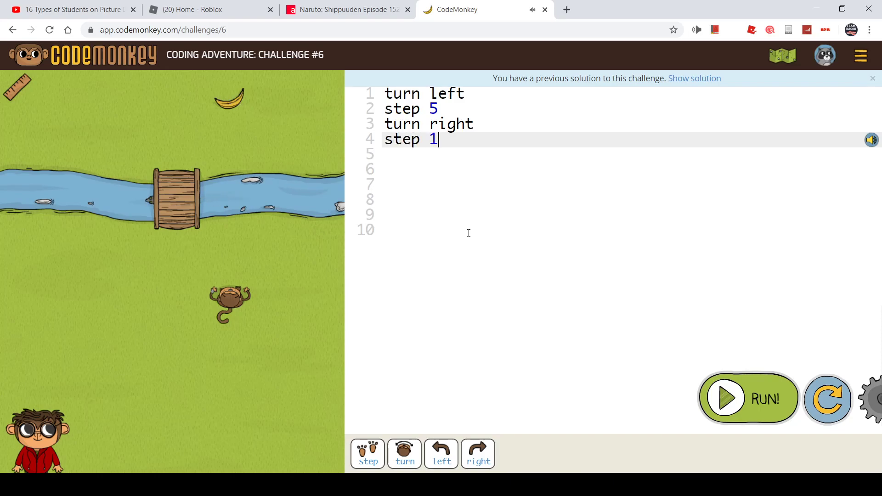
type("5")
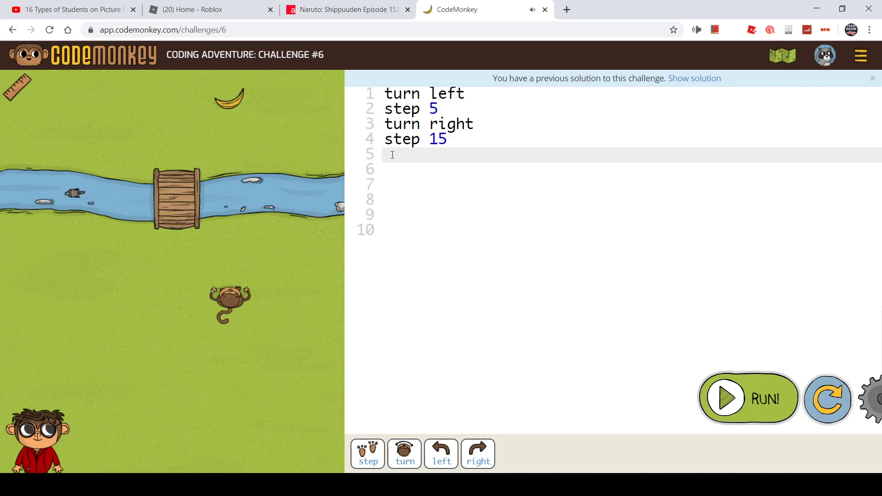
Add turn right and step 5 on lines 5–6 and run the six-line program
type("turn")
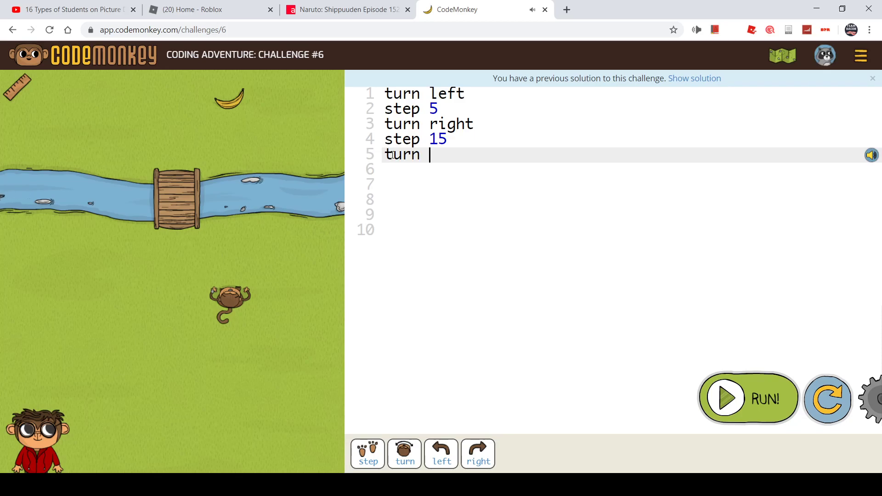
type("rugh")
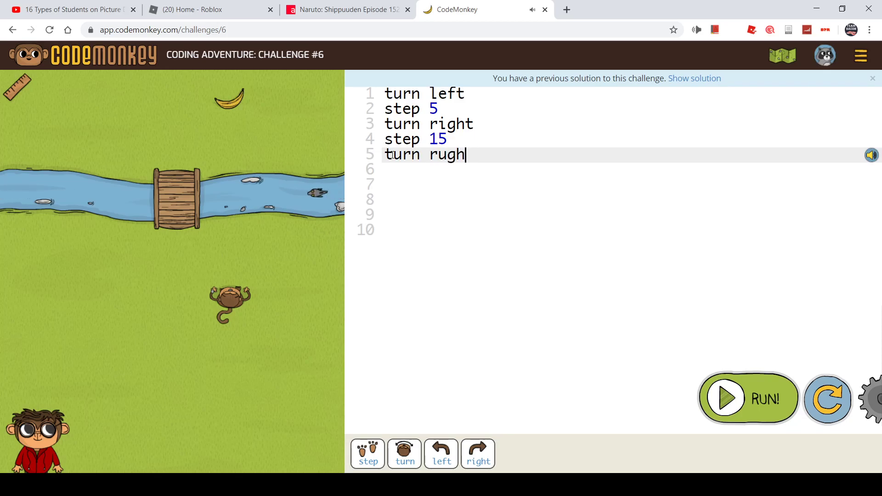
type("right")
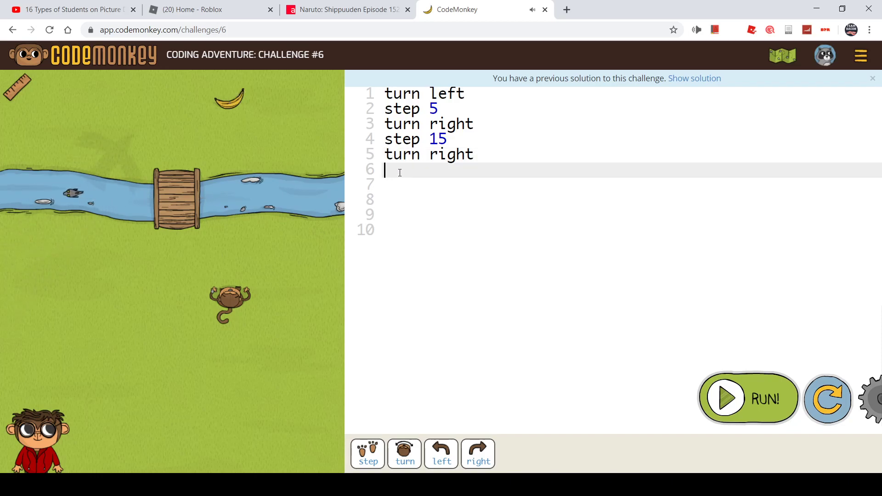
type("step 5")
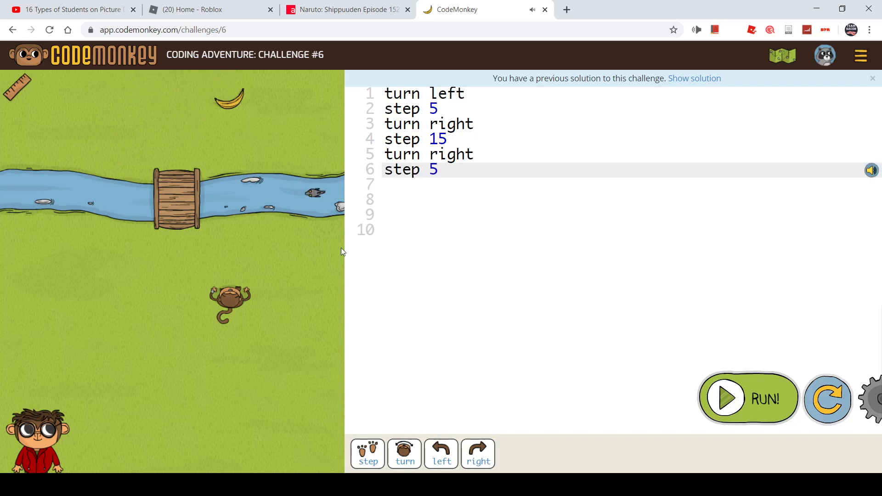
left_click(748, 398)
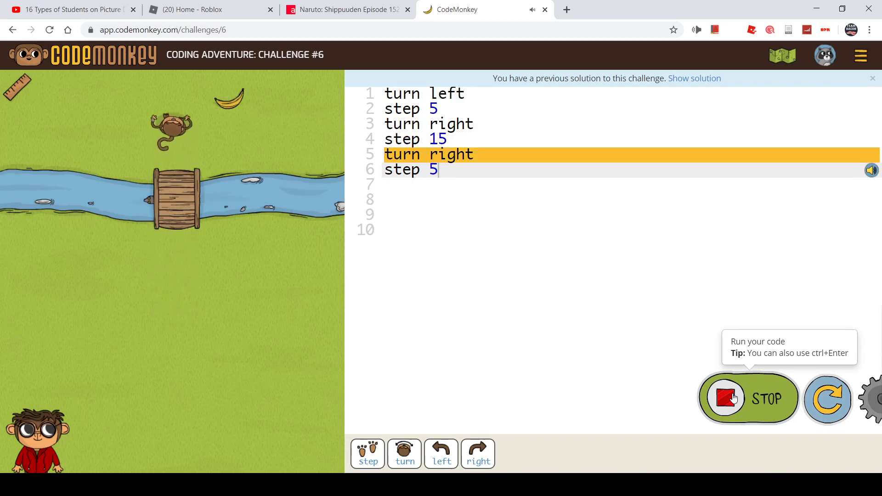
Change the long step from 15 to 17 and rerun so challenge #6 completes with three stars
left_click(725, 398)
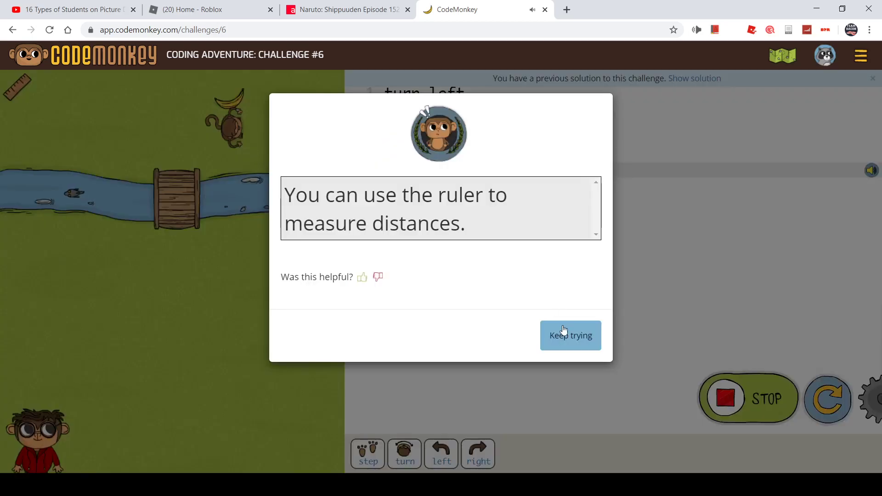
left_click(570, 336)
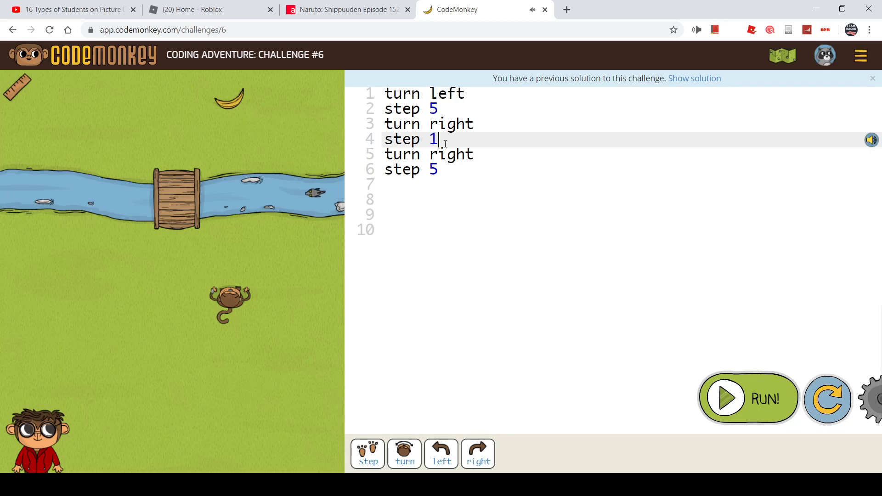
type("7")
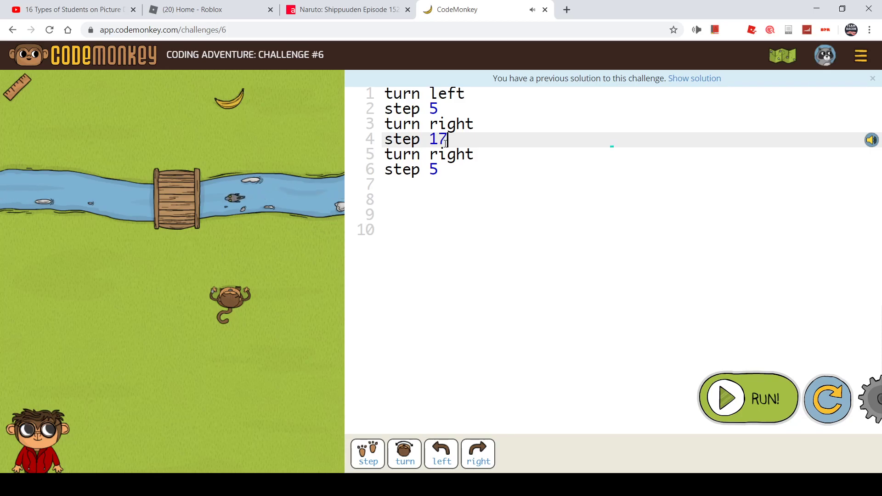
left_click(748, 398)
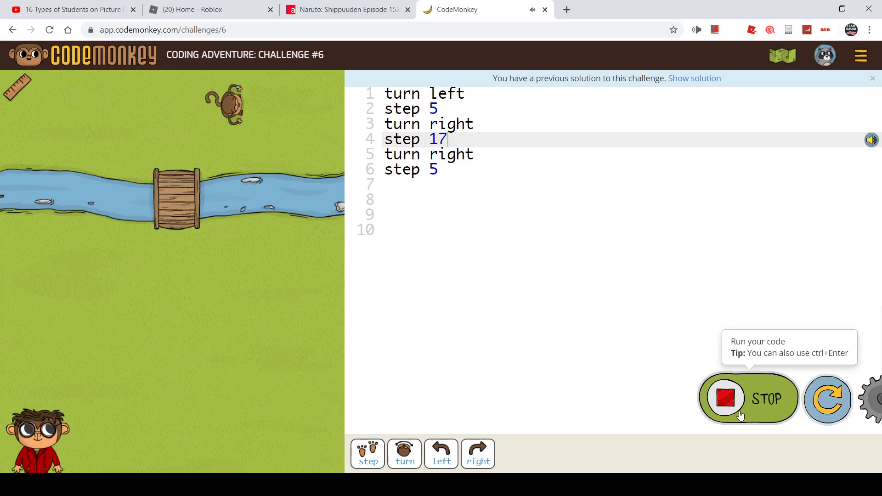
left_click(725, 398)
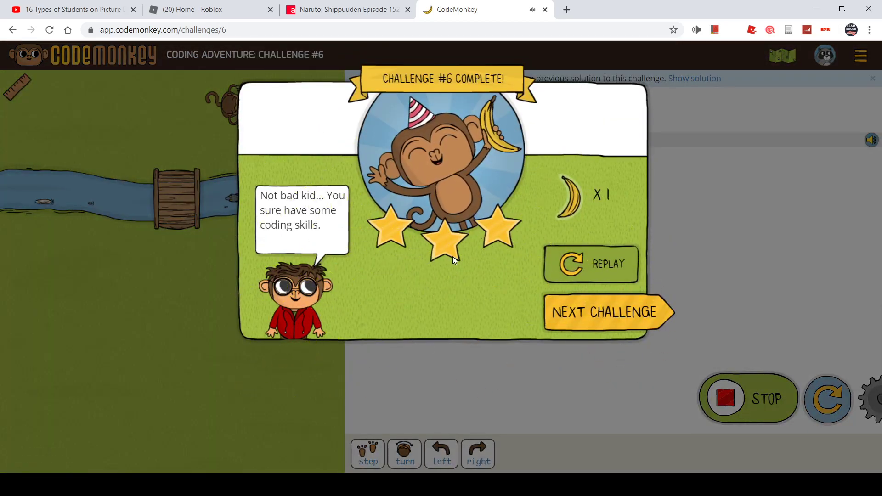
Enter challenge #7, dismiss the turn tip, and select the step count 14 for editing
left_click(607, 312)
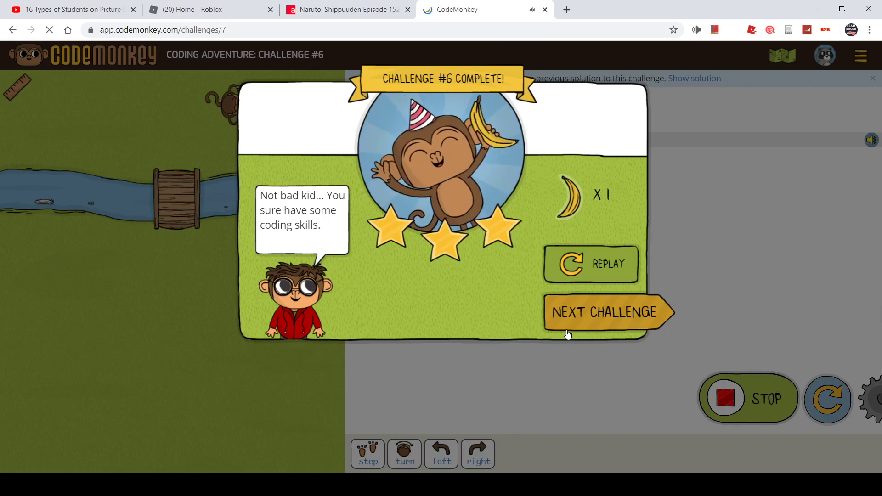
left_click(607, 312)
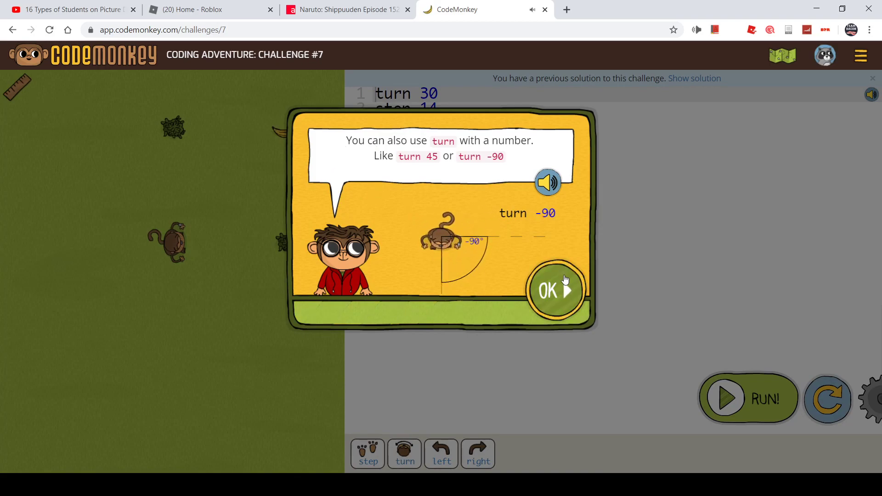
left_click(554, 289)
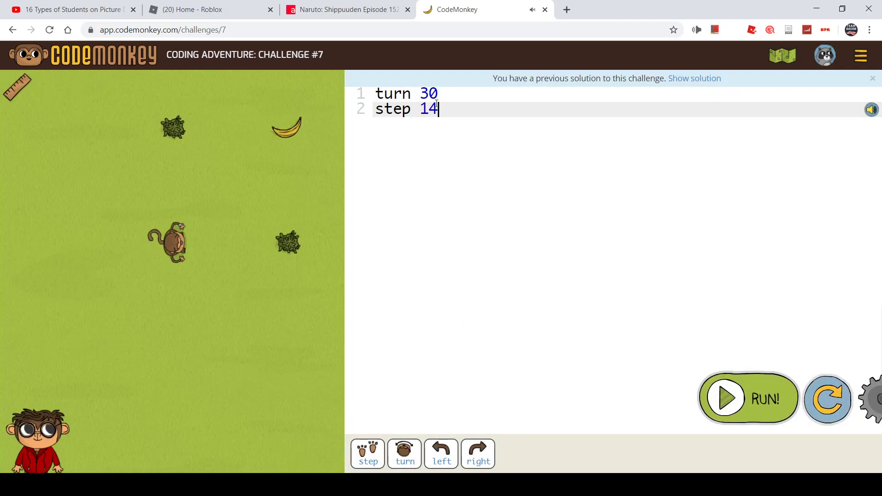
double_click(428, 108)
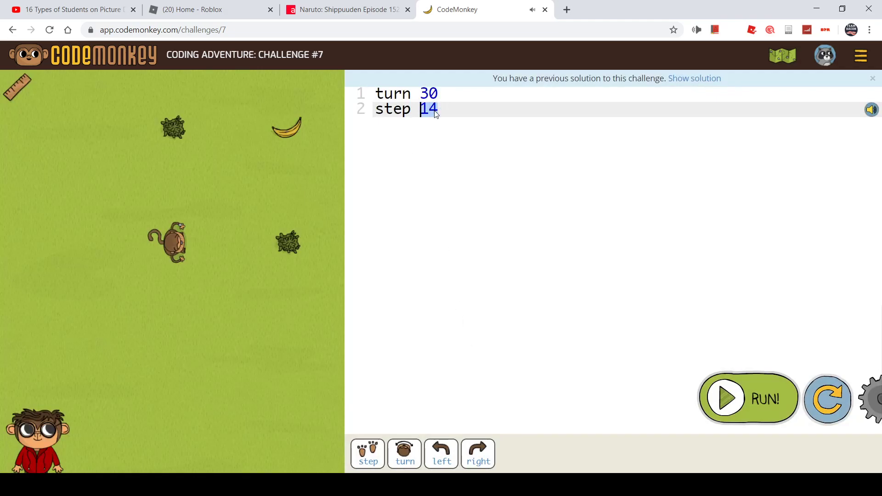
left_click(439, 109)
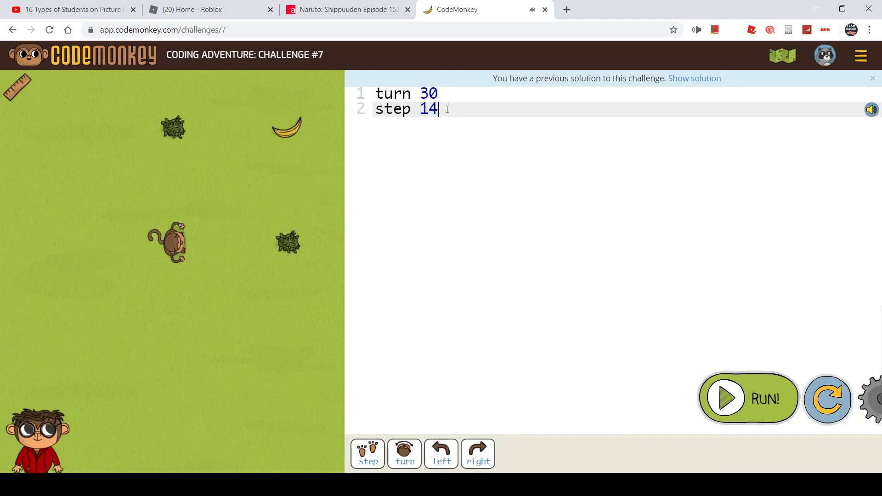
mouse_move(133, 277)
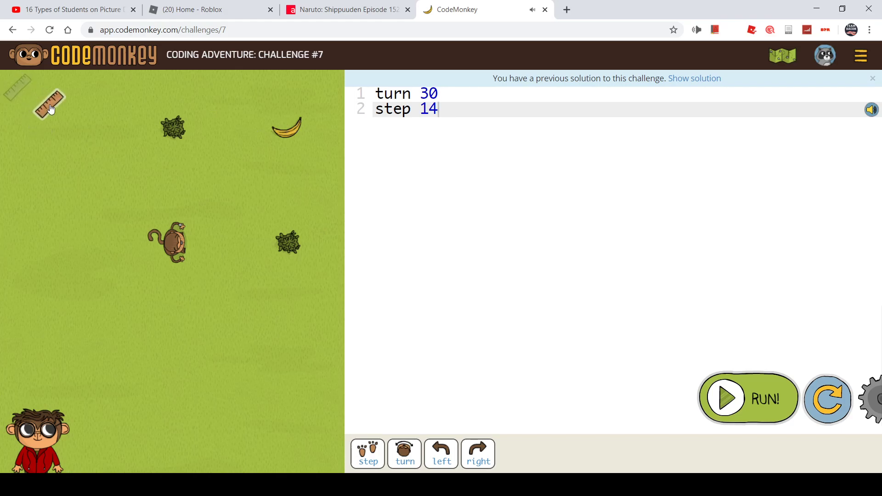
Measure the monkey's angle and distance to the banana with the ruler
left_click_drag(50, 104, 155, 220)
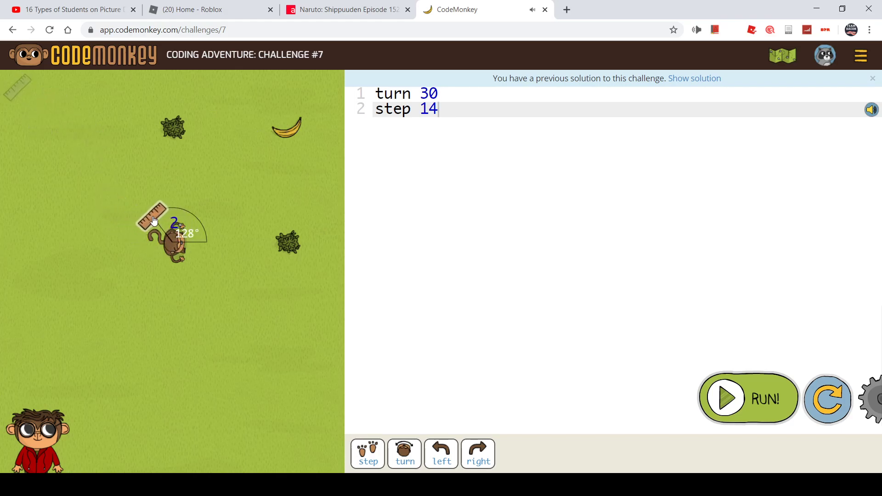
left_click_drag(158, 220, 219, 174)
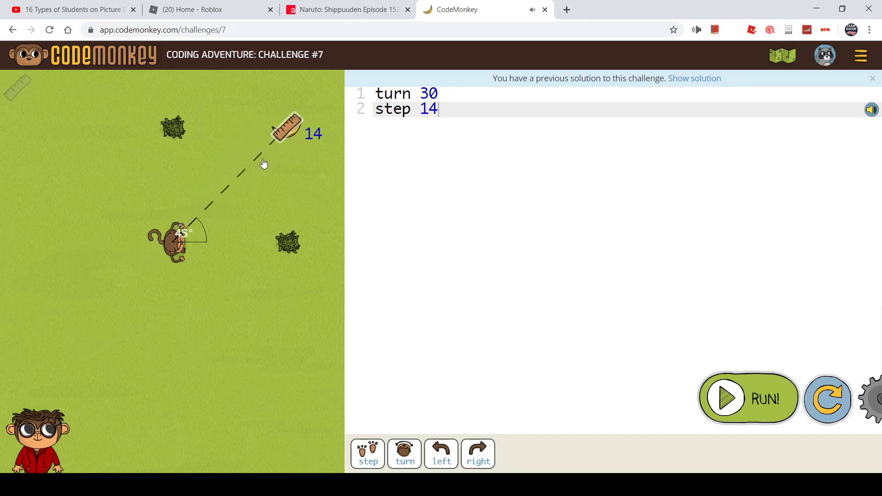
Edit the code to turn 45 then step 14 and run it to collect the banana
left_click(748, 398)
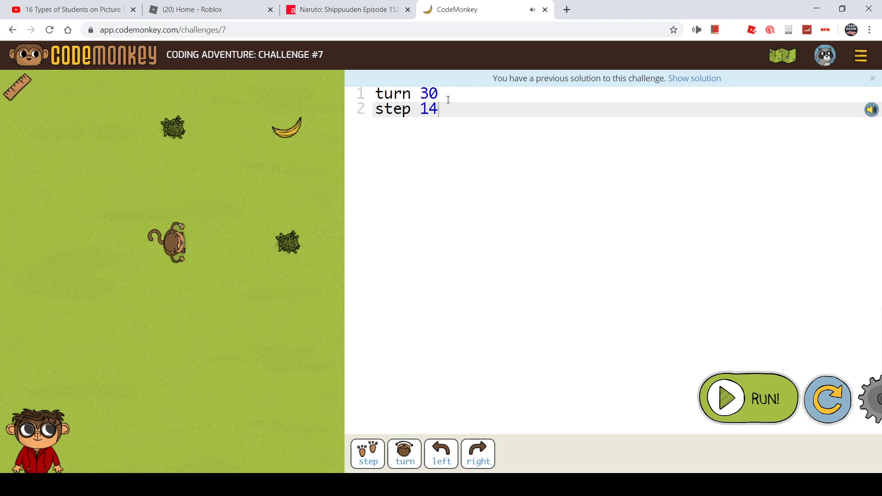
key("Backspace")
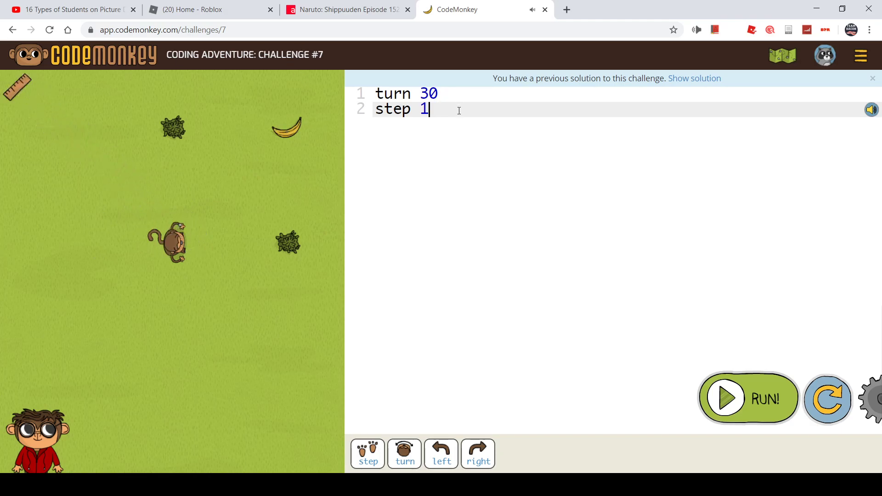
type("45")
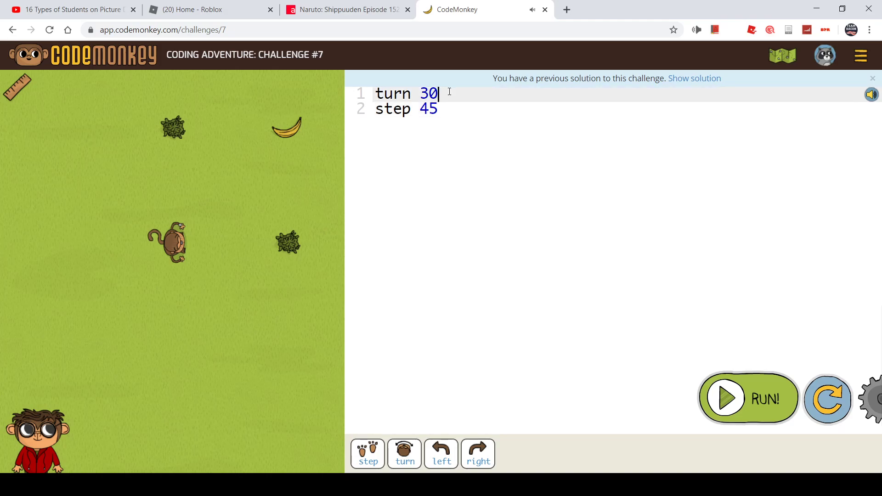
type("17")
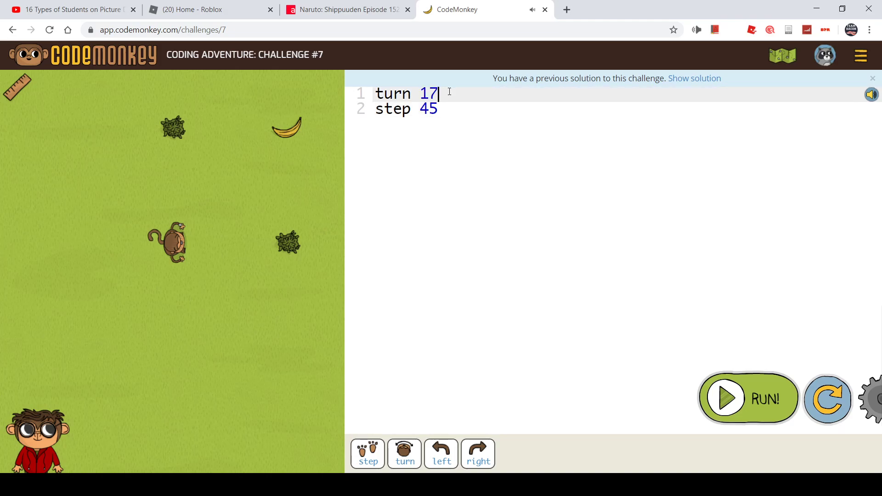
mouse_move(761, 407)
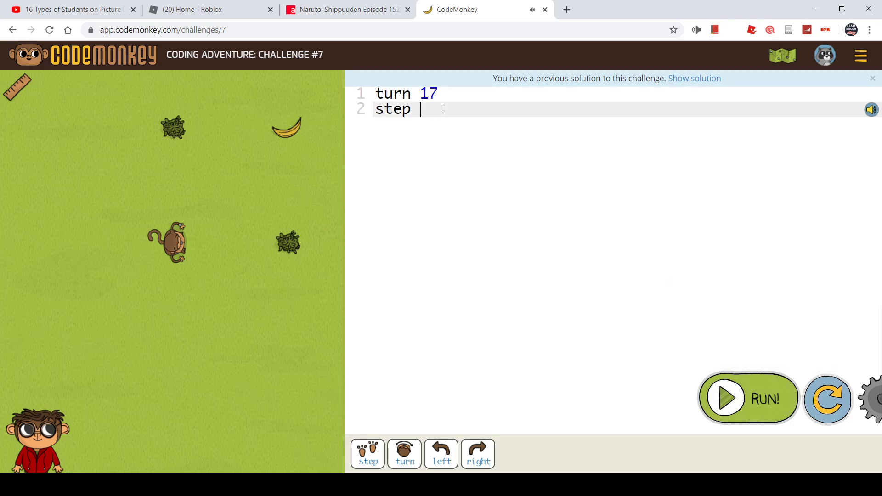
type("14")
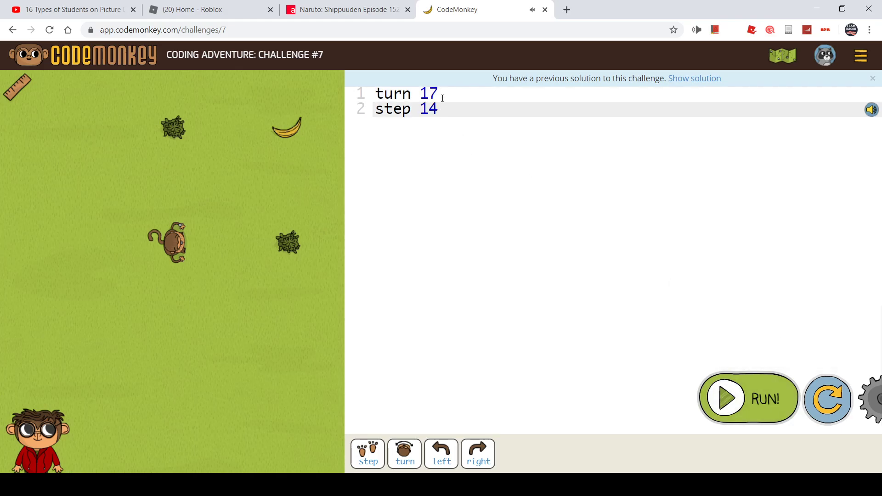
type("45")
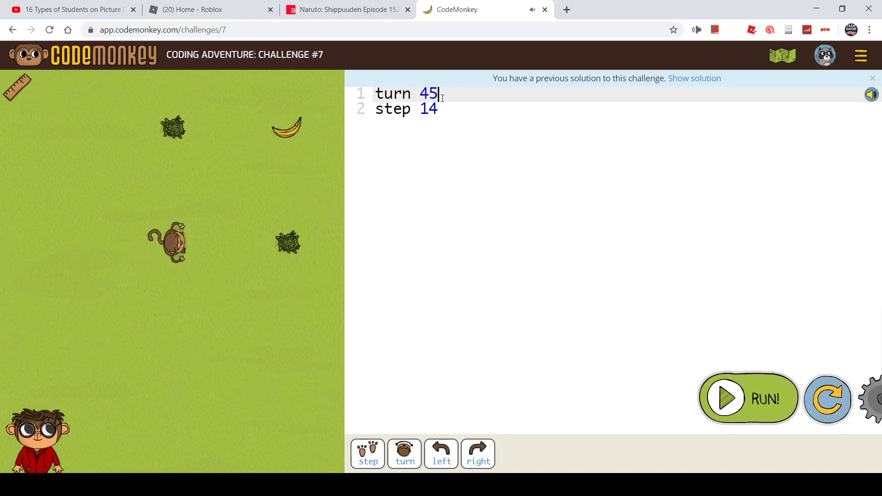
left_click(748, 398)
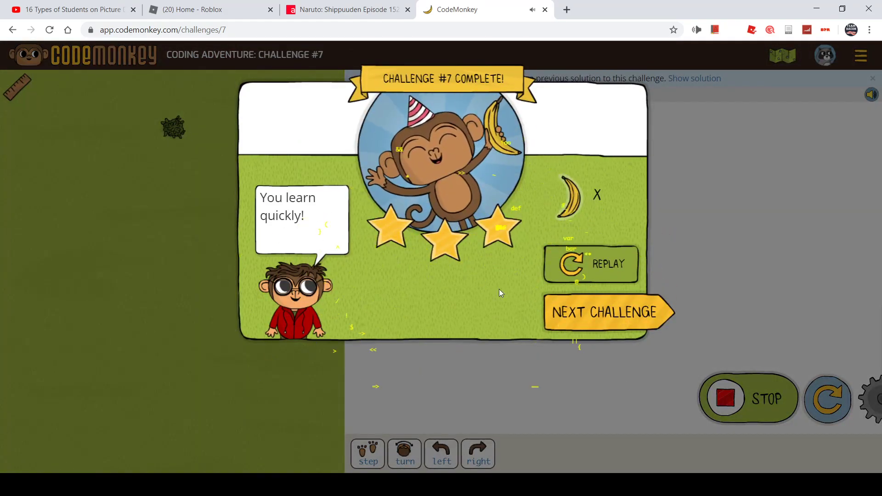
Leave the Challenge #7 complete popup and load Challenge #8
left_click(604, 313)
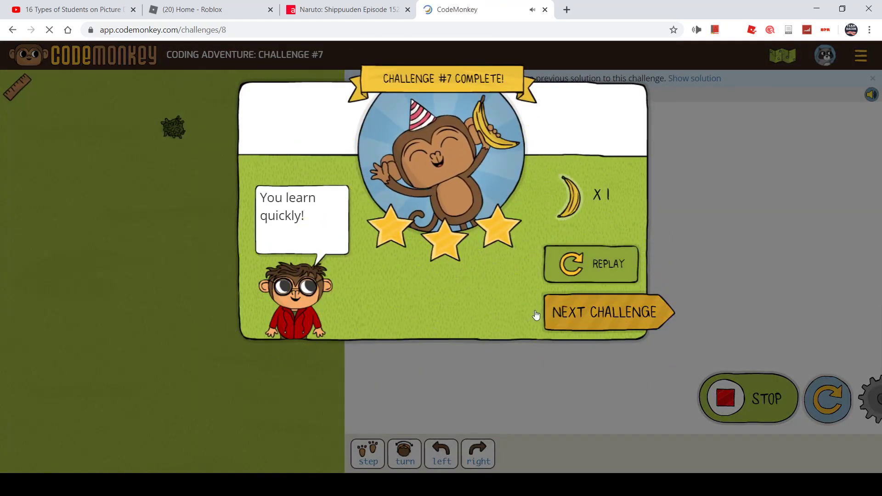
left_click(609, 312)
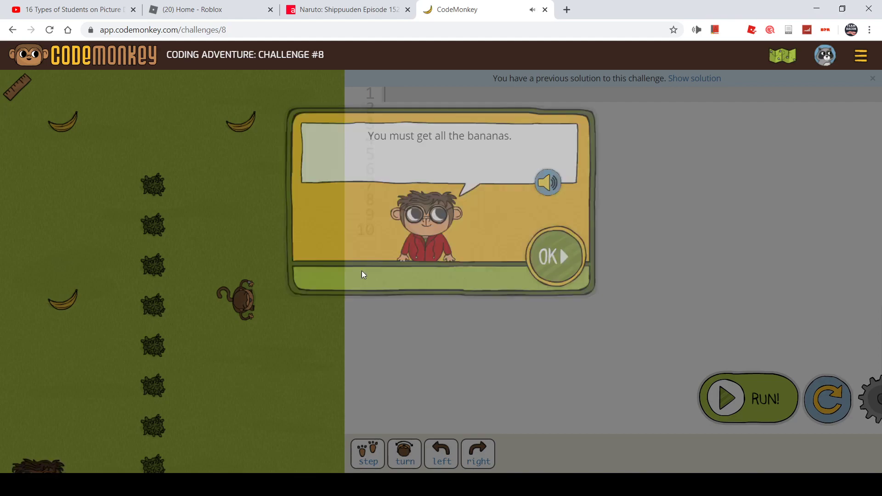
Dismiss the instructions and write turn left, step 15 as the first two lines
left_click(553, 257)
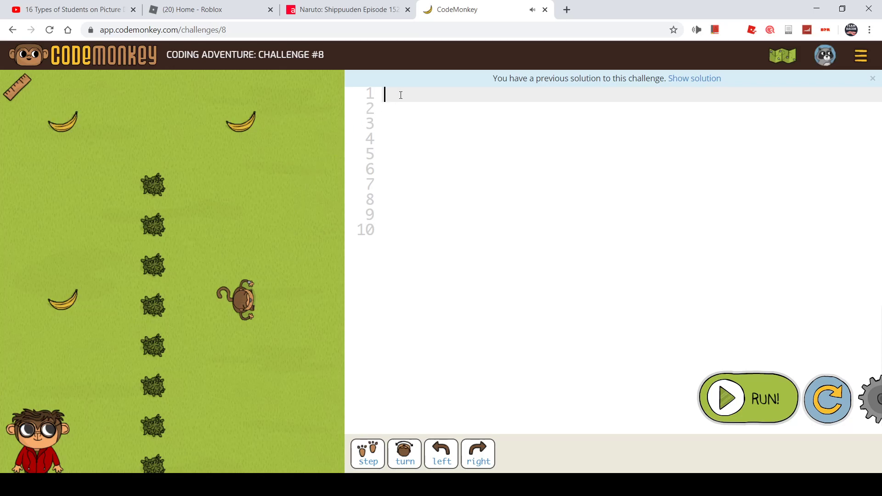
type("turn left")
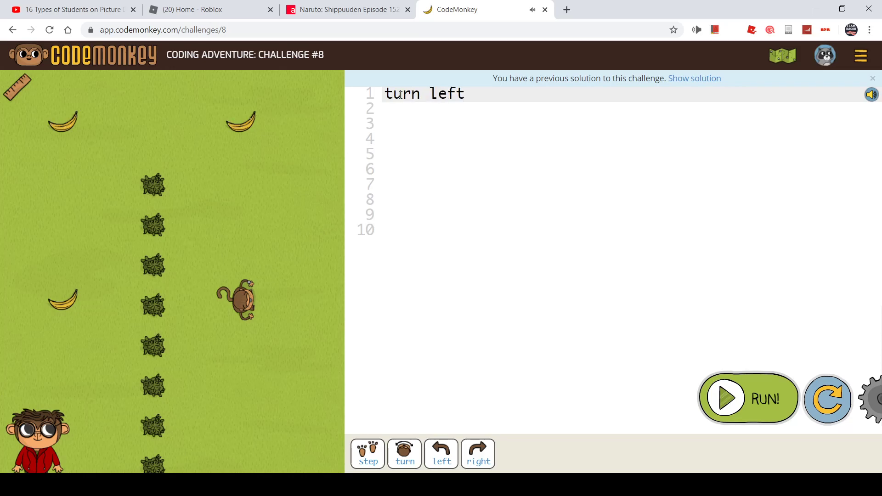
left_click(397, 110)
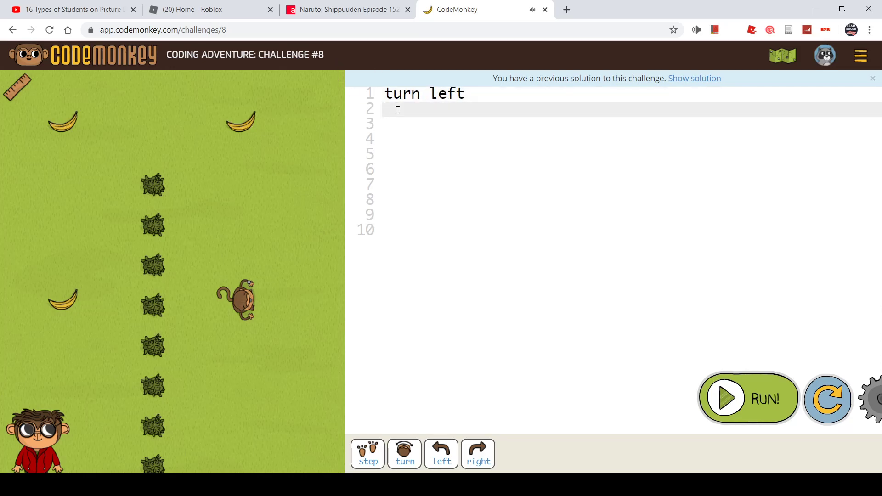
type("step 15")
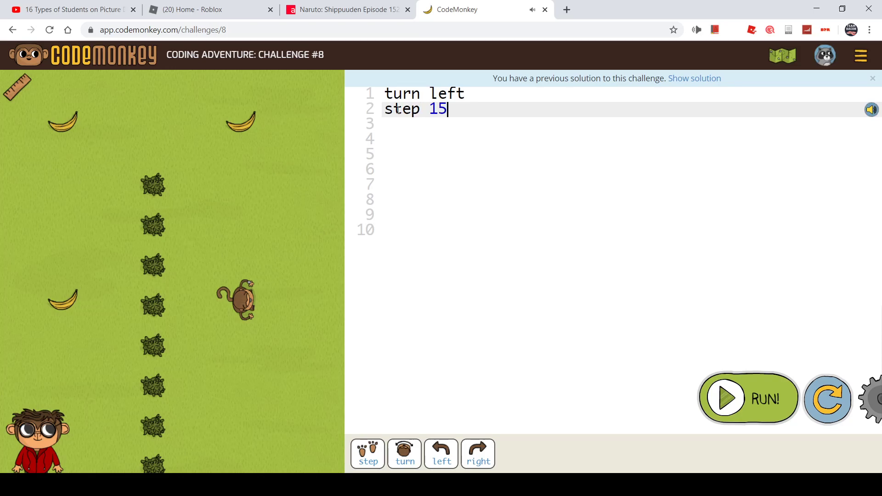
mouse_move(422, 331)
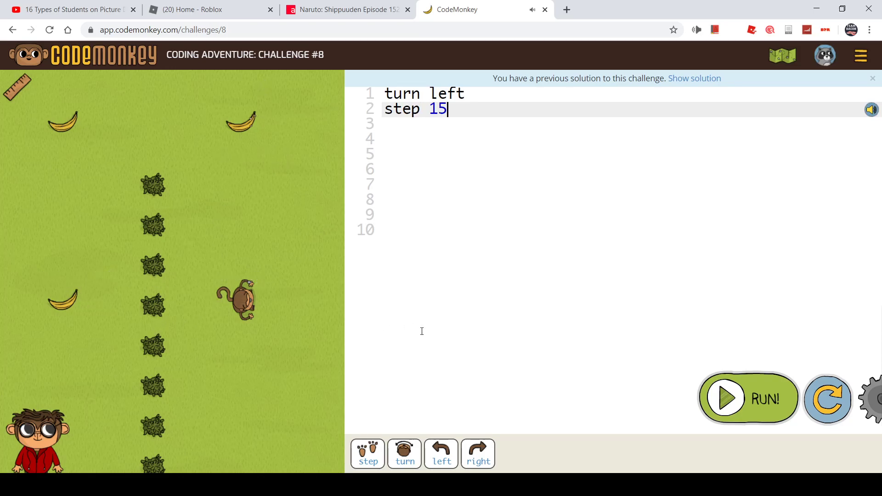
left_click(748, 398)
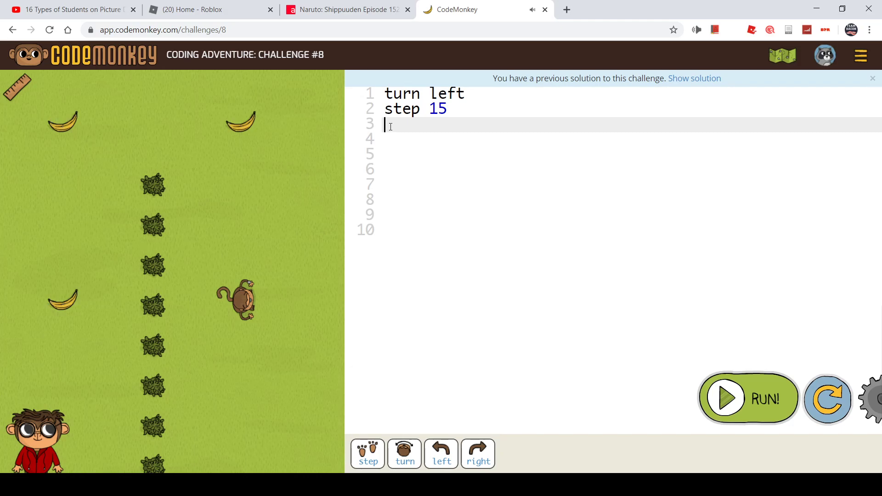
Add turn left and step 10 as the third and fourth lines
type("turn")
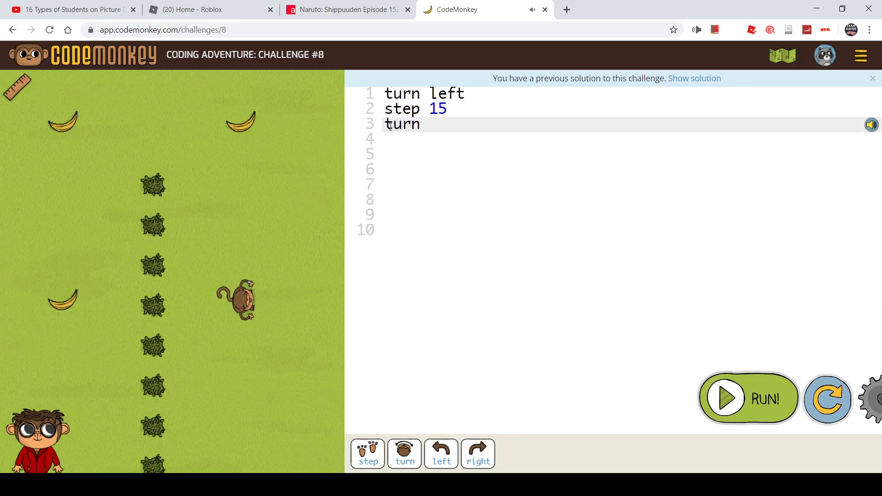
type("left")
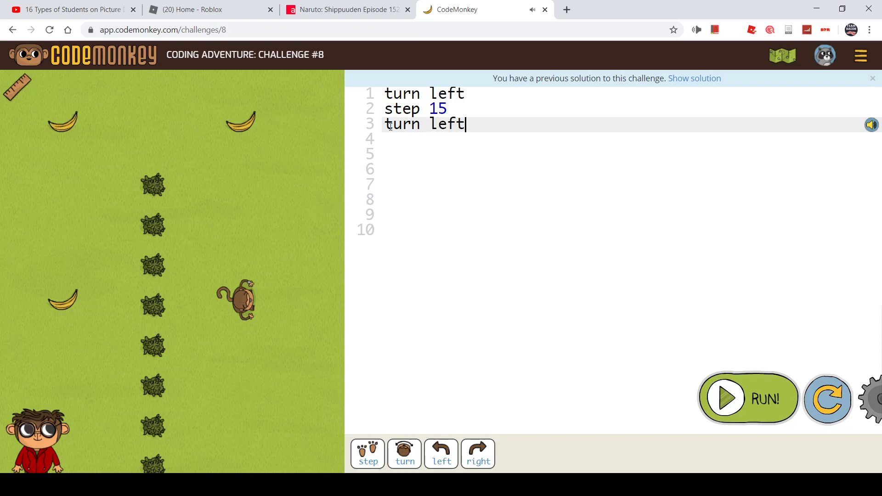
key("Enter")
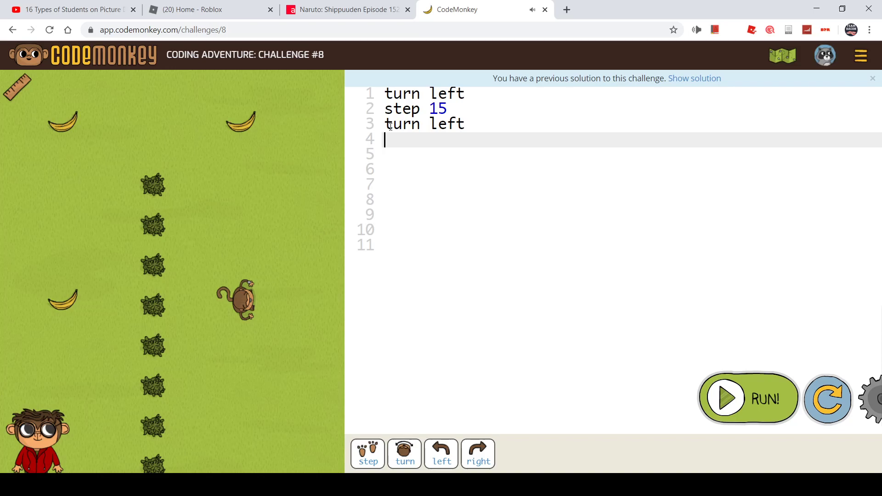
type("step 1")
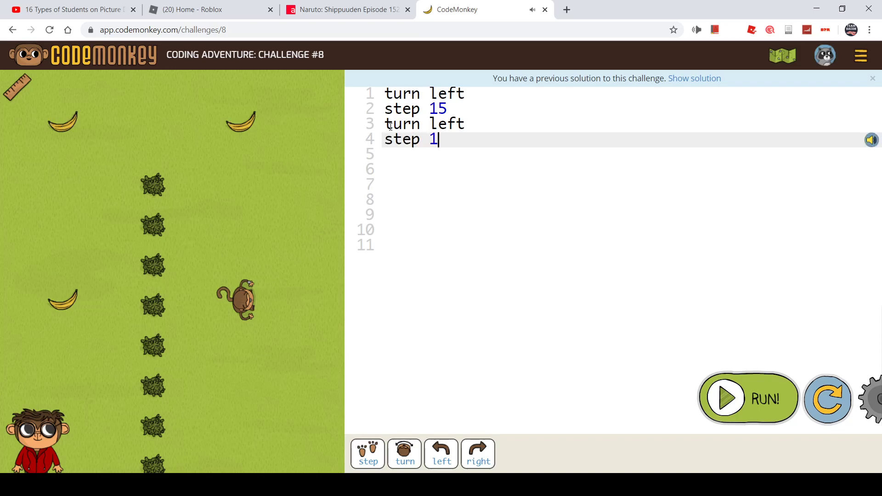
type("0")
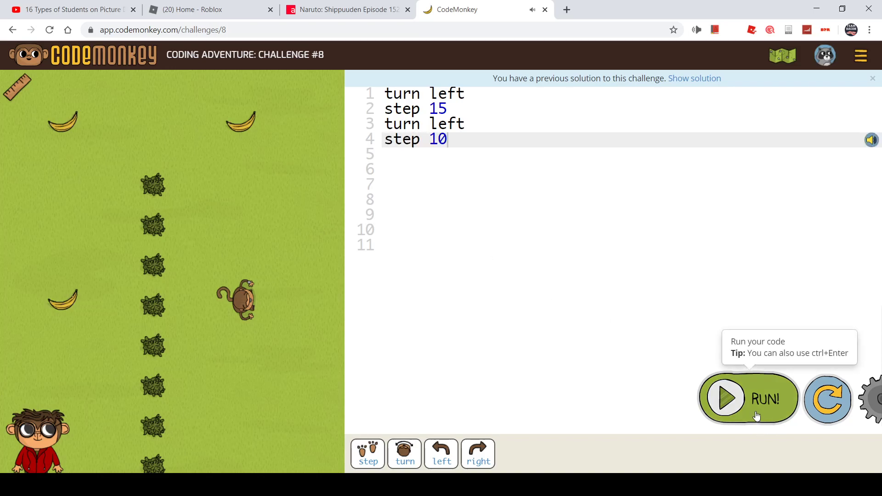
Run the four-line code once and reset the monkey after it falls short
left_click(748, 398)
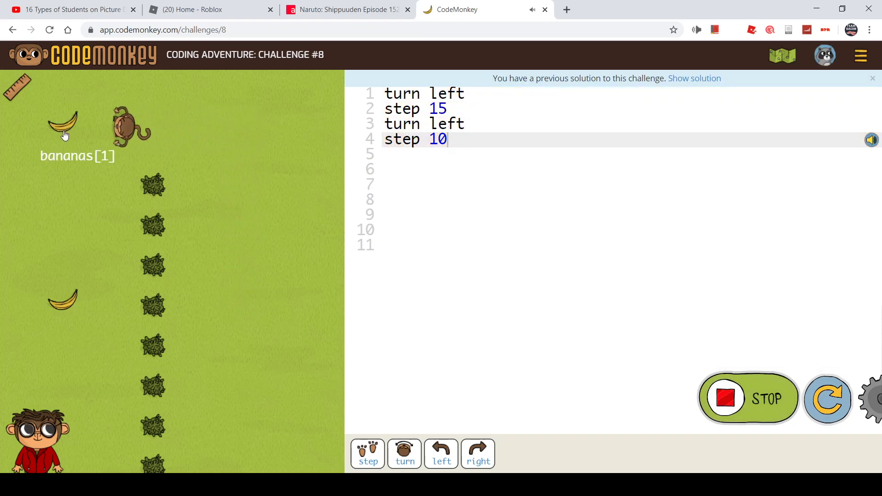
left_click(748, 398)
type("5")
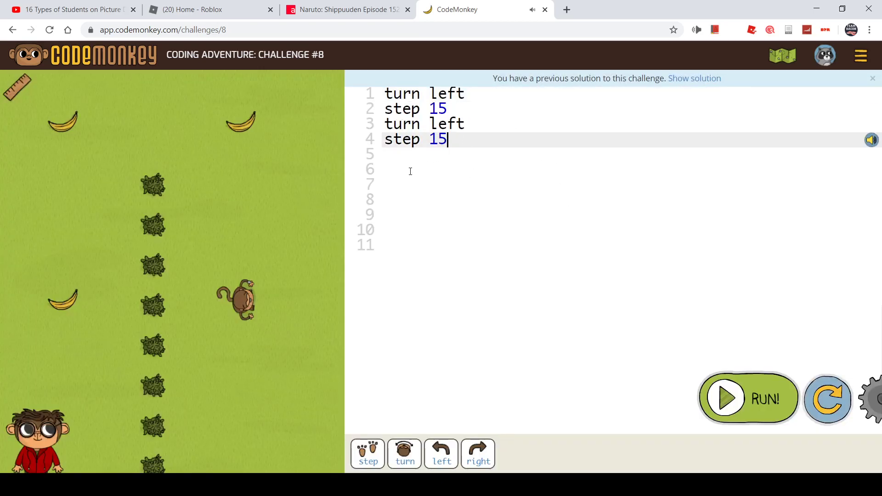
Add a third turn left and step 15, then run to collect all three bananas
key("Enter")
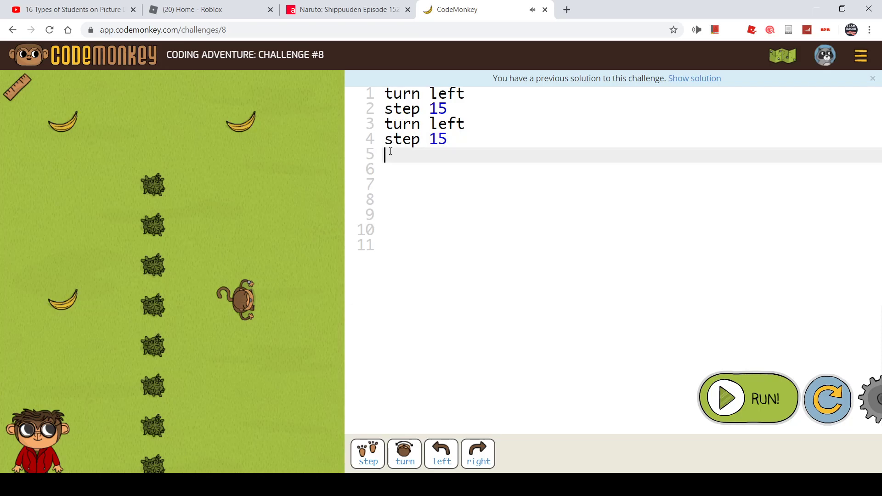
type("turn l")
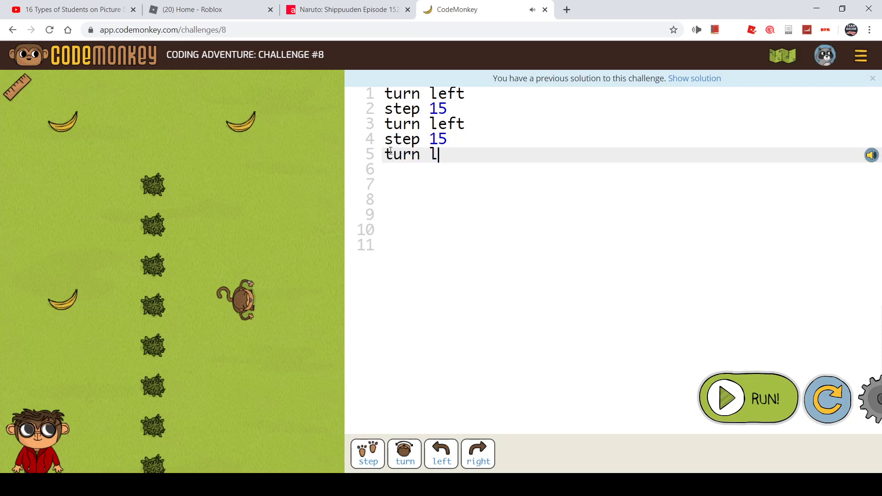
type("eft")
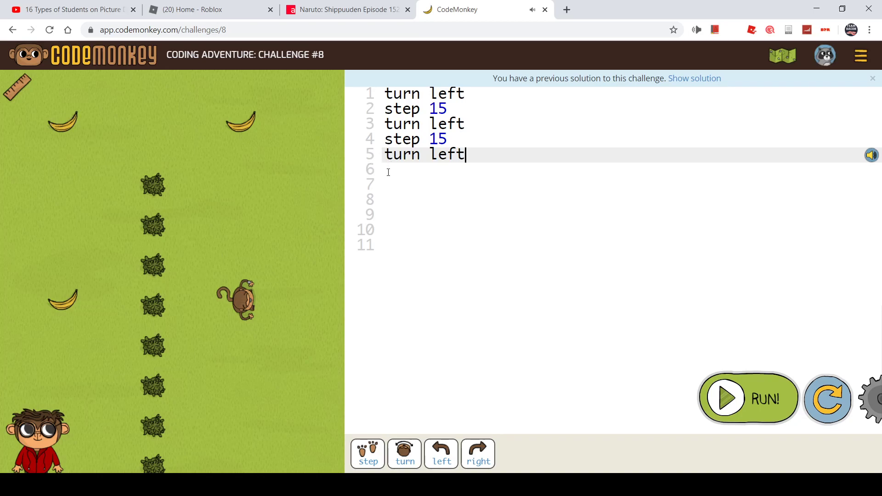
type("step")
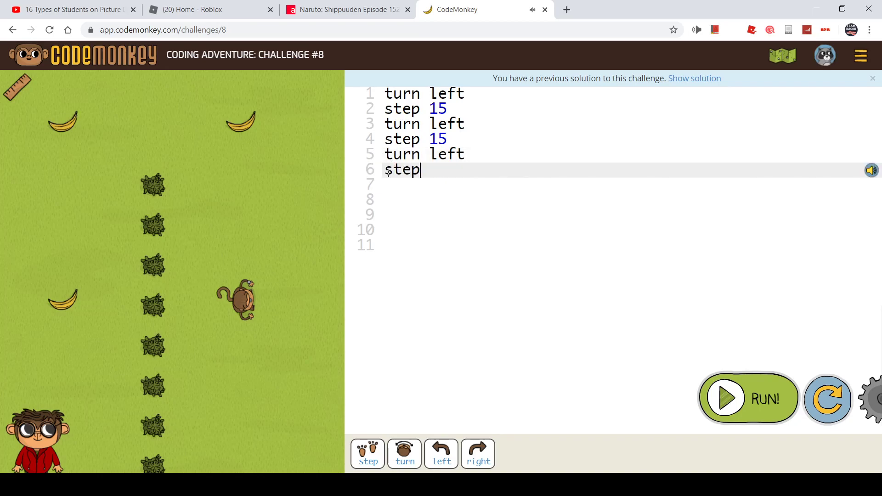
type("15")
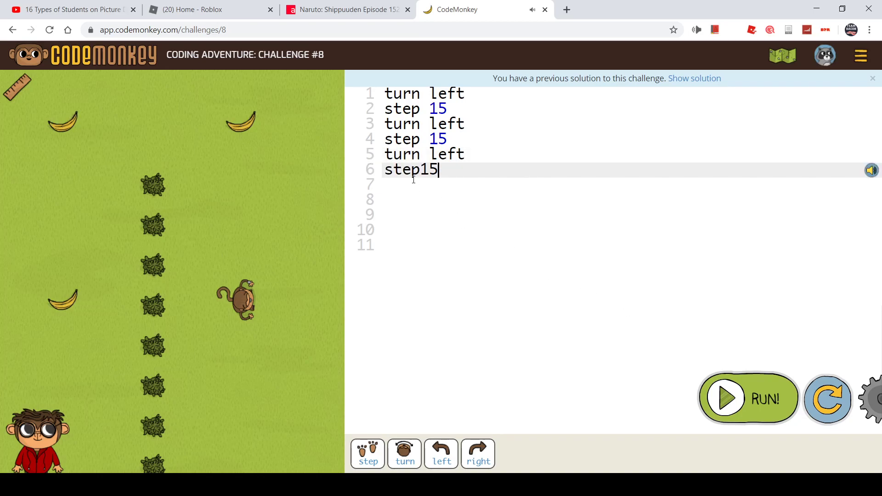
left_click(748, 397)
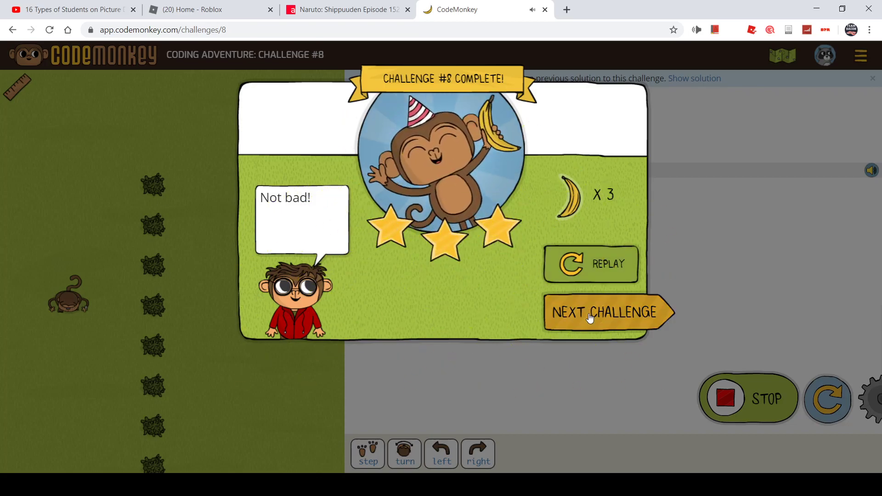
Load Challenge #9 and dismiss its walking-backwards hint
left_click(606, 313)
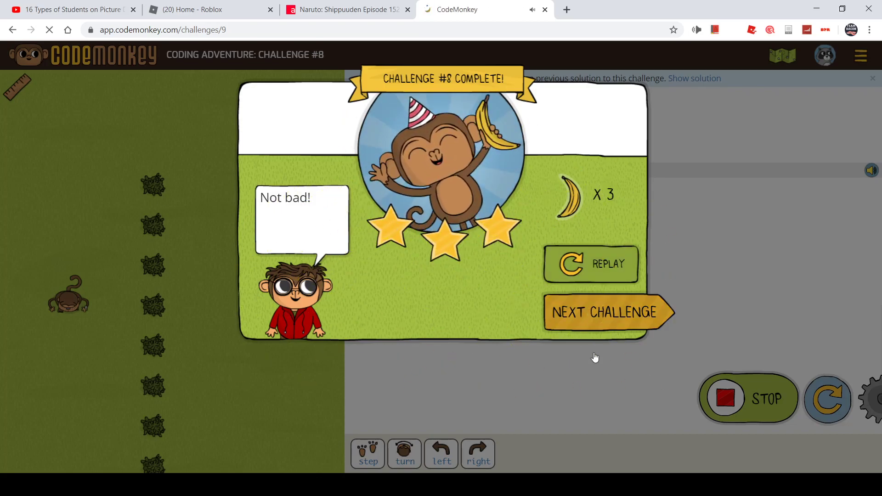
left_click(608, 313)
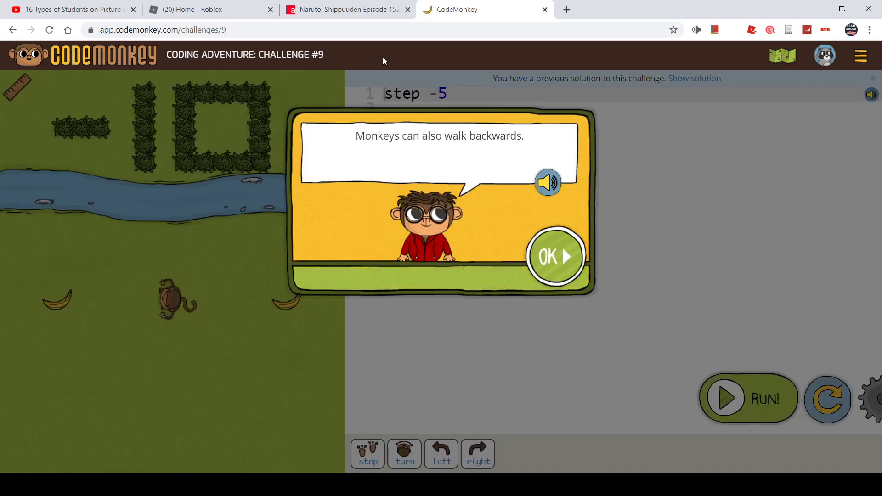
left_click(555, 257)
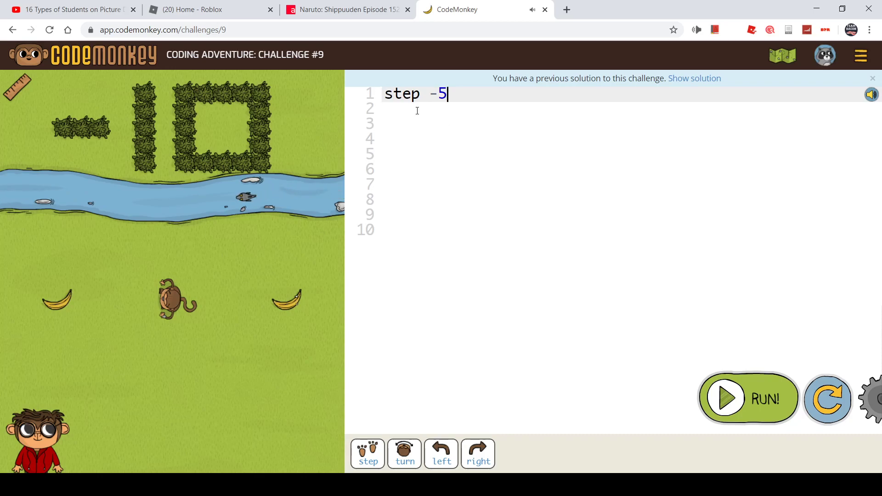
mouse_move(57, 305)
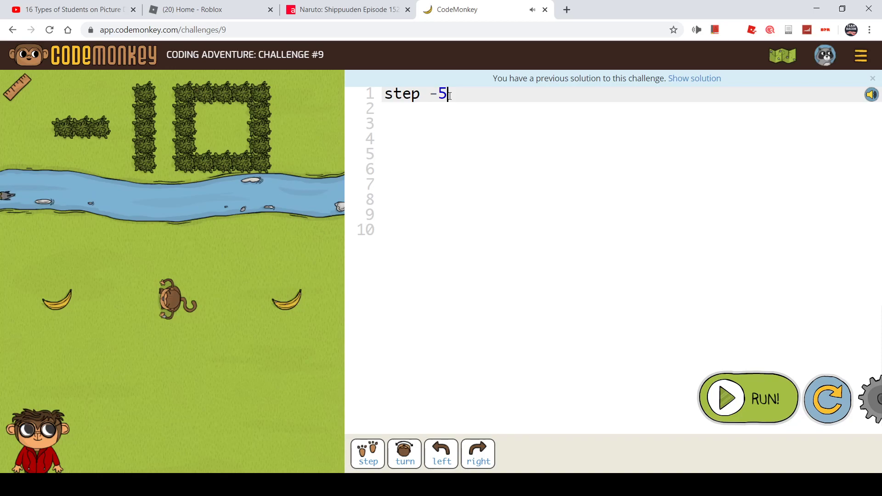
Make the code step -10 then step 20 and run it to collect both bananas
type("0")
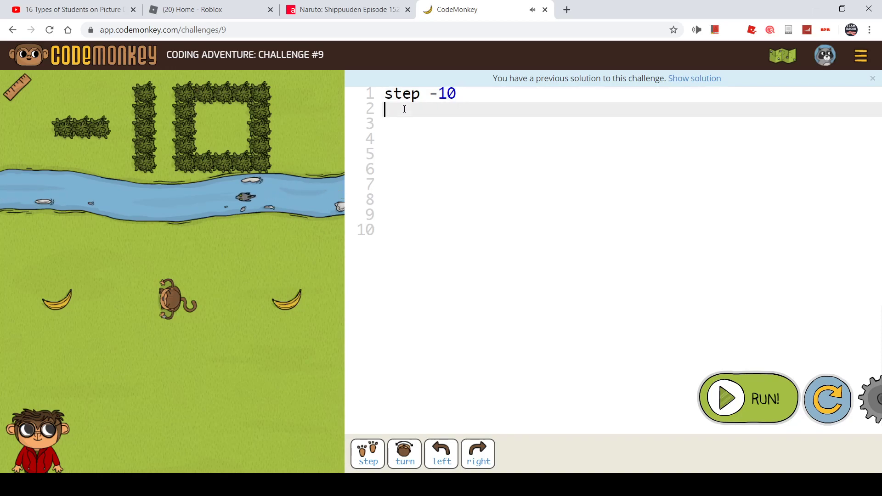
type("step")
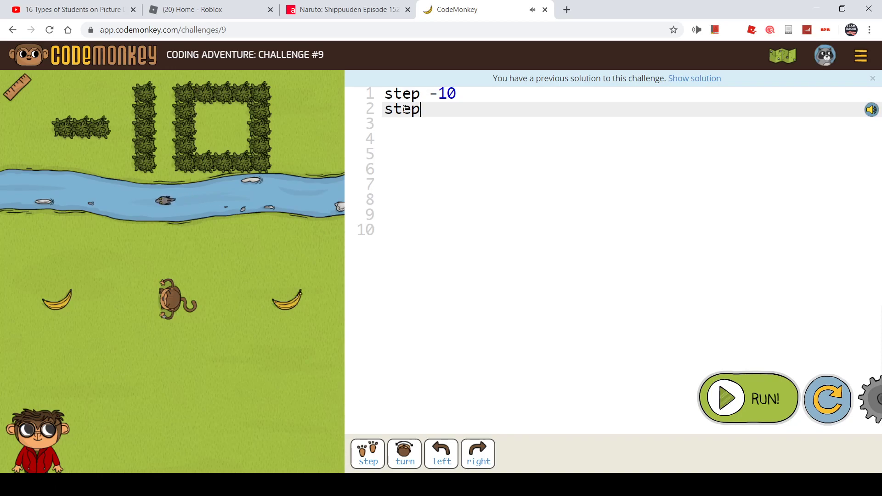
type("20")
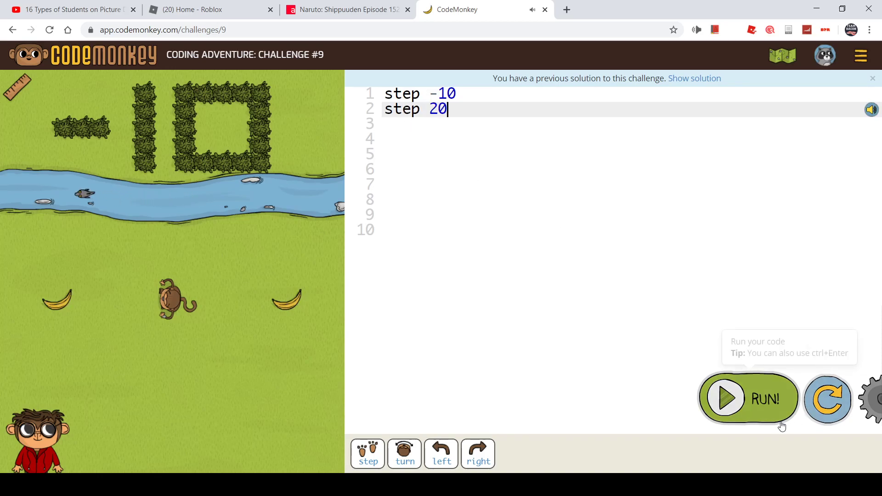
left_click(748, 398)
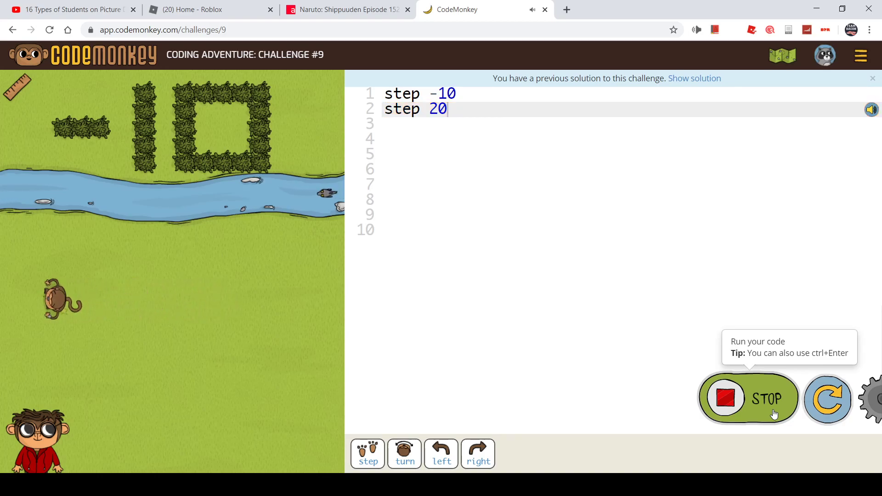
left_click(748, 398)
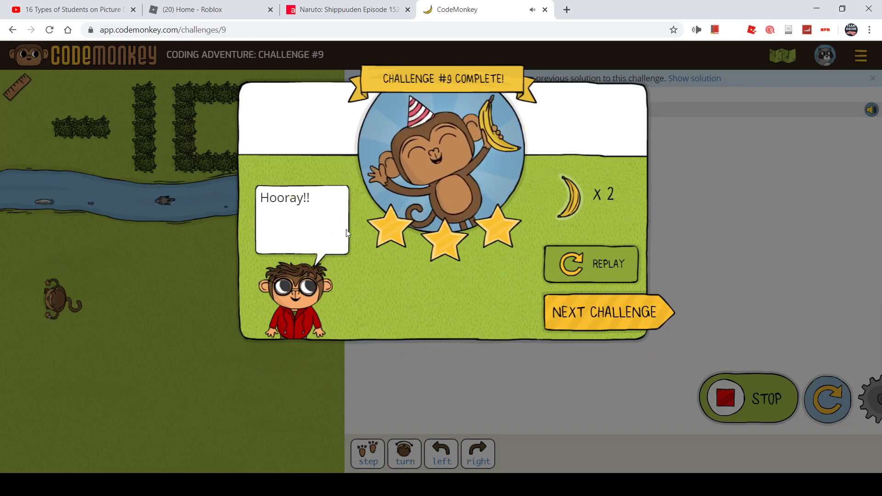
mouse_move(265, 352)
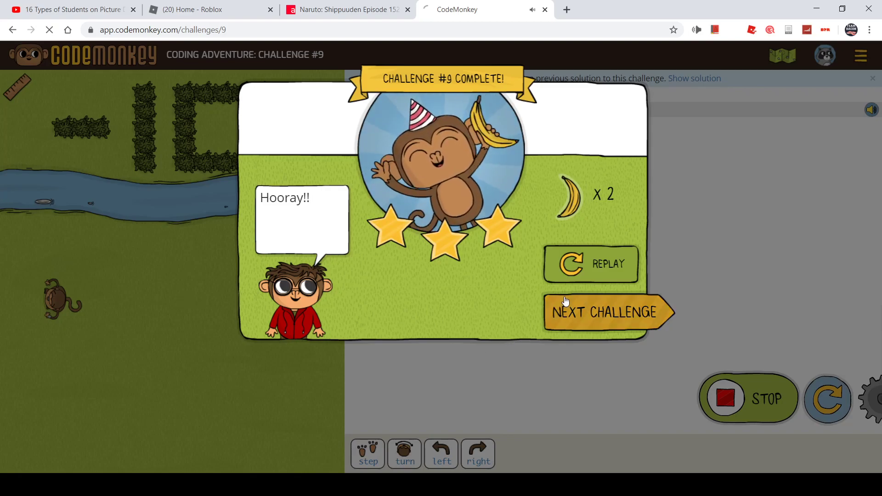
Load Challenge #10, dismiss its hint, and place the cursor in the editor
left_click(608, 313)
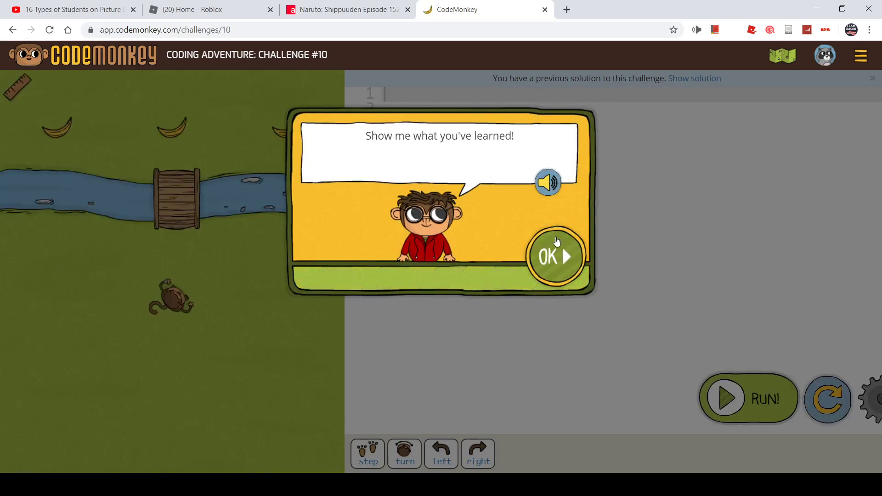
left_click(554, 257)
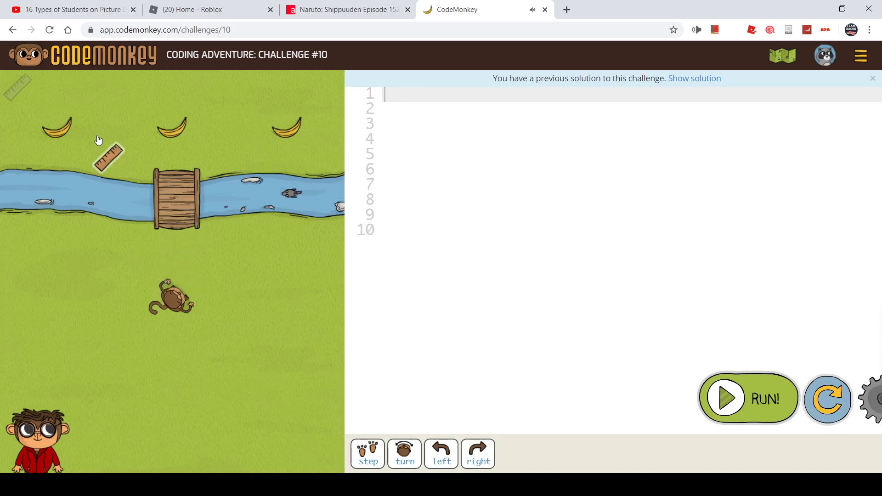
left_click(410, 94)
type("turn")
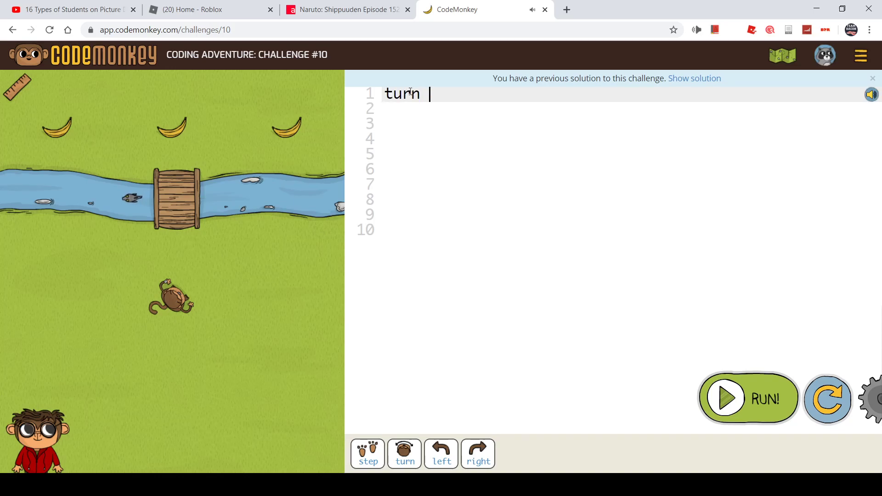
Write turn 45 and begin a second line with step
type("45")
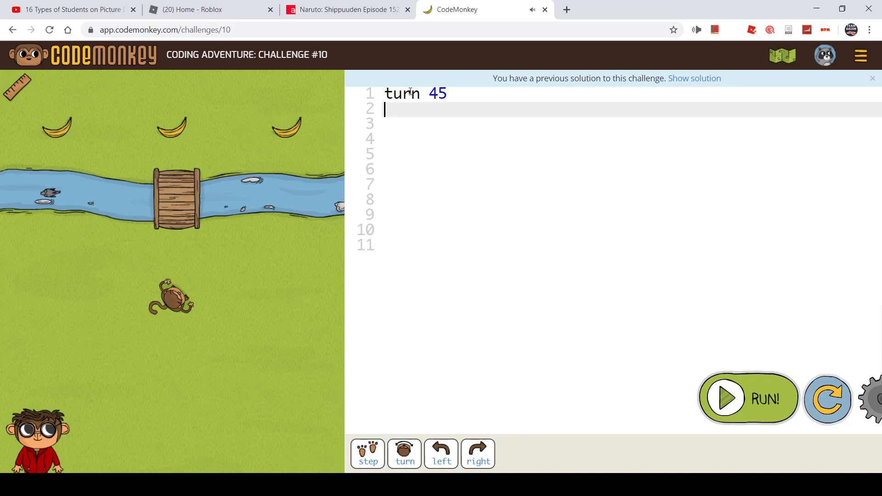
type("s")
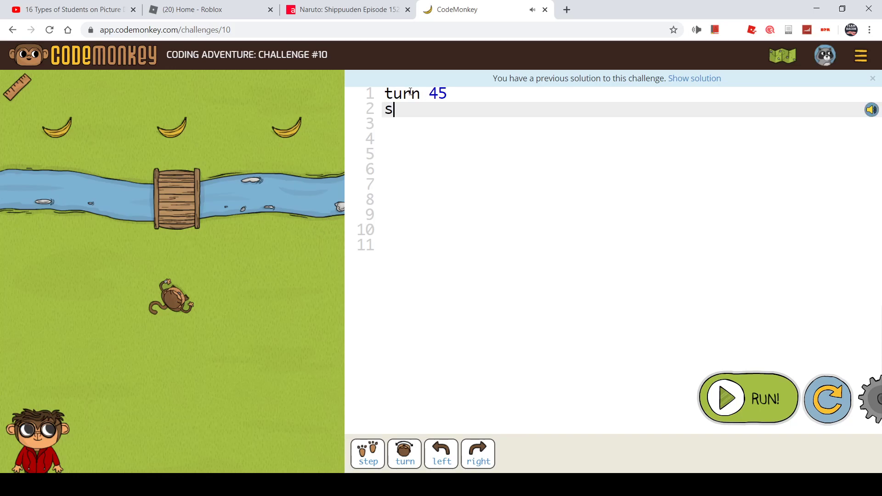
type("tep")
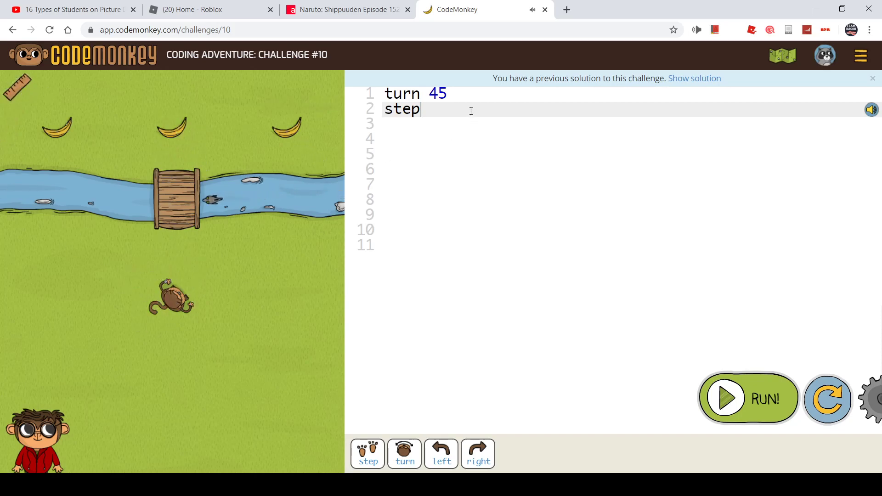
Complete step 15 and add turn right on the next line
type("15")
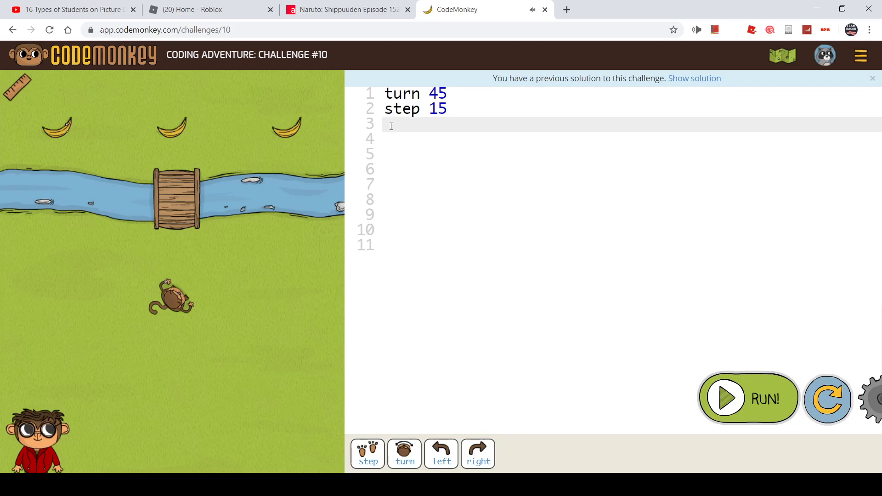
type("t")
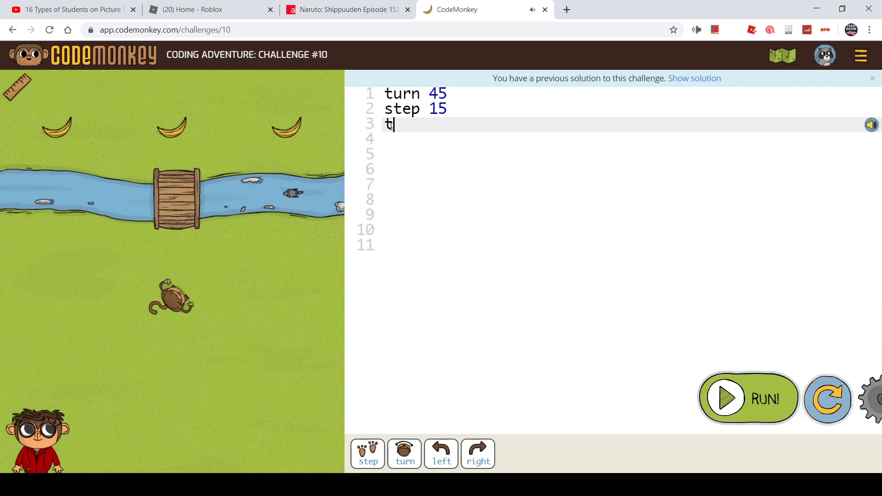
type("urn righ")
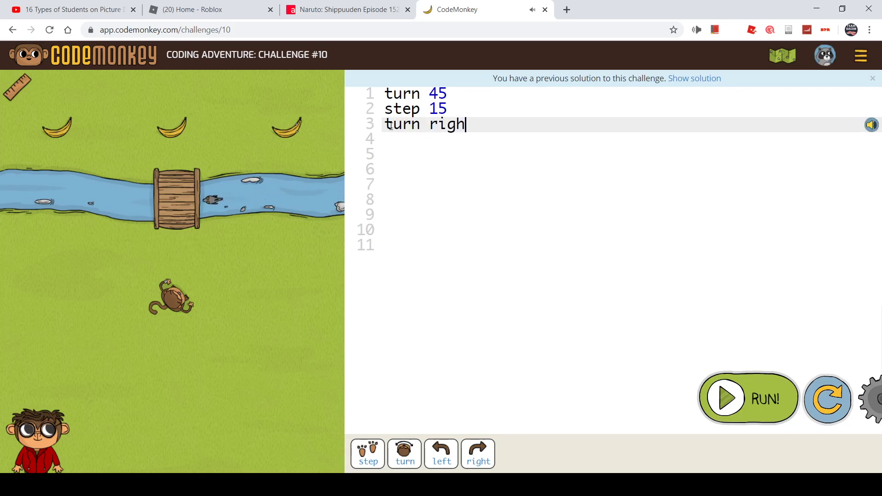
type("t")
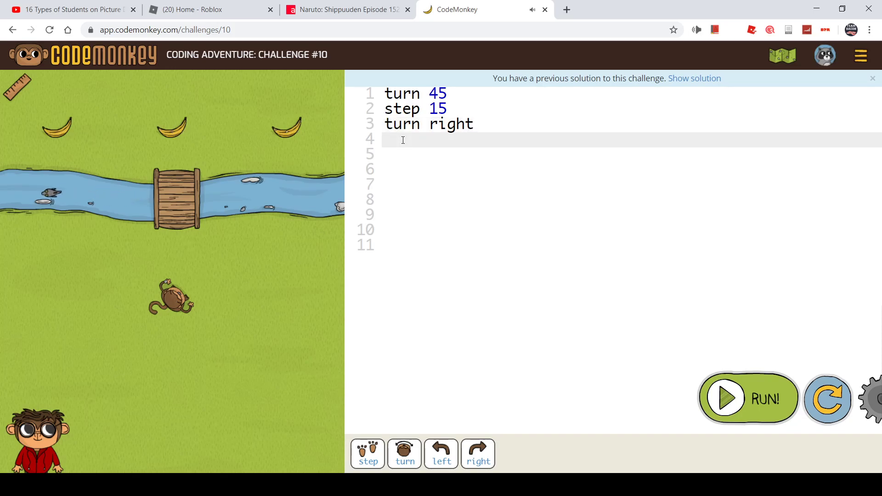
Add step 10 and step -20, then run the Challenge #10 code
type("step 1")
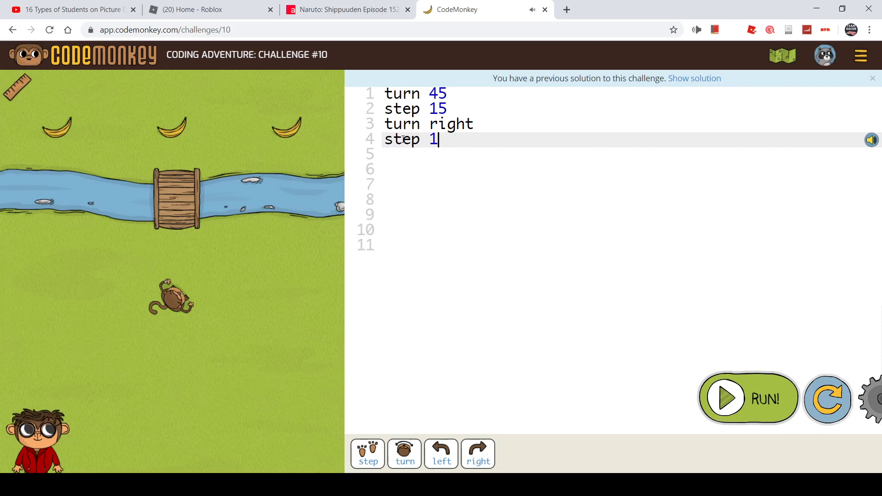
type("0")
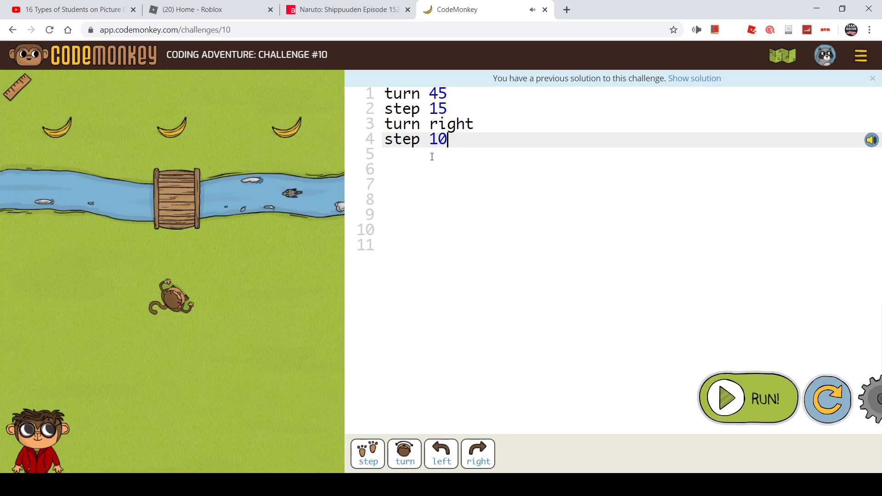
type("step")
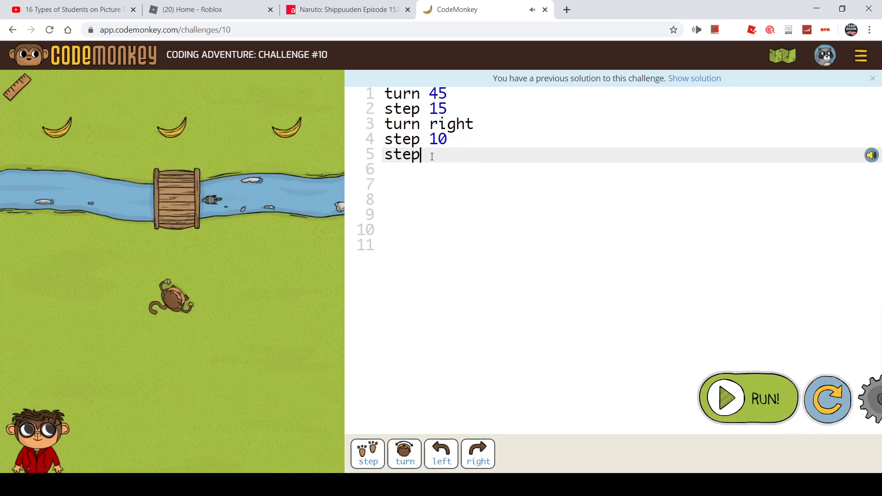
type("20")
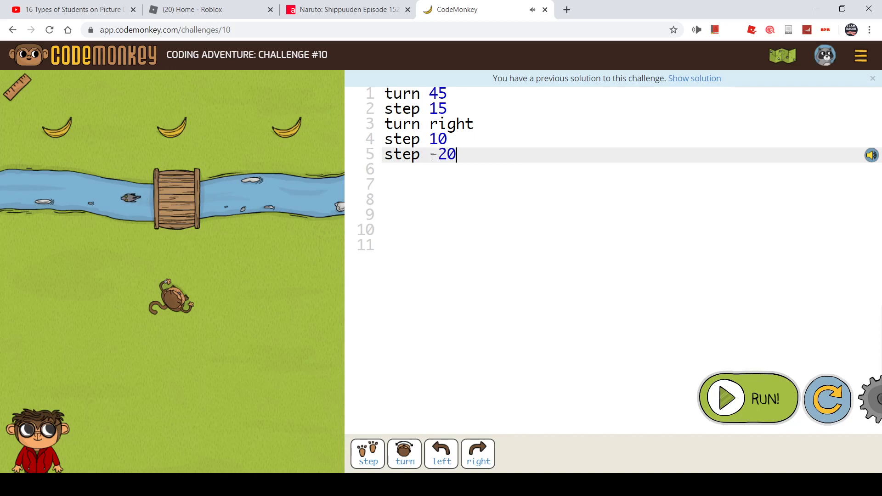
left_click(748, 397)
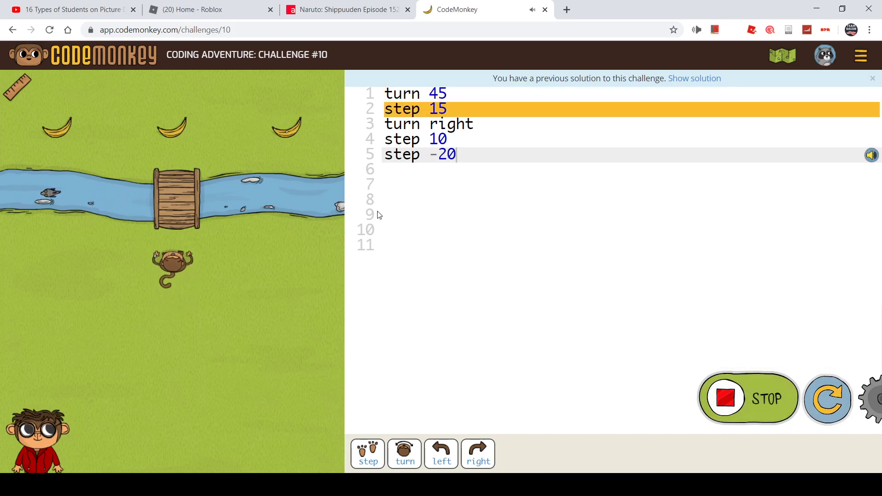